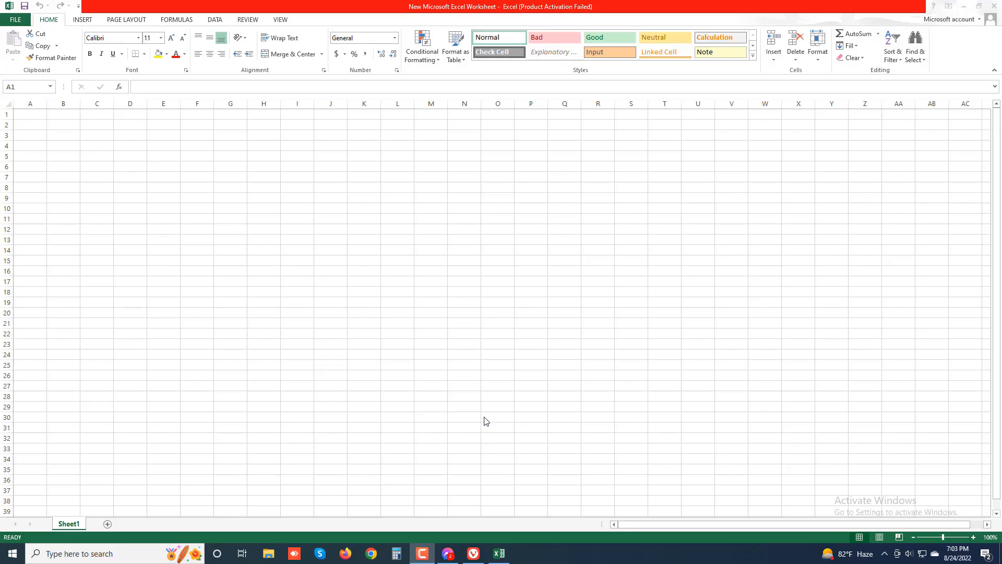
mouse_move(482, 423)
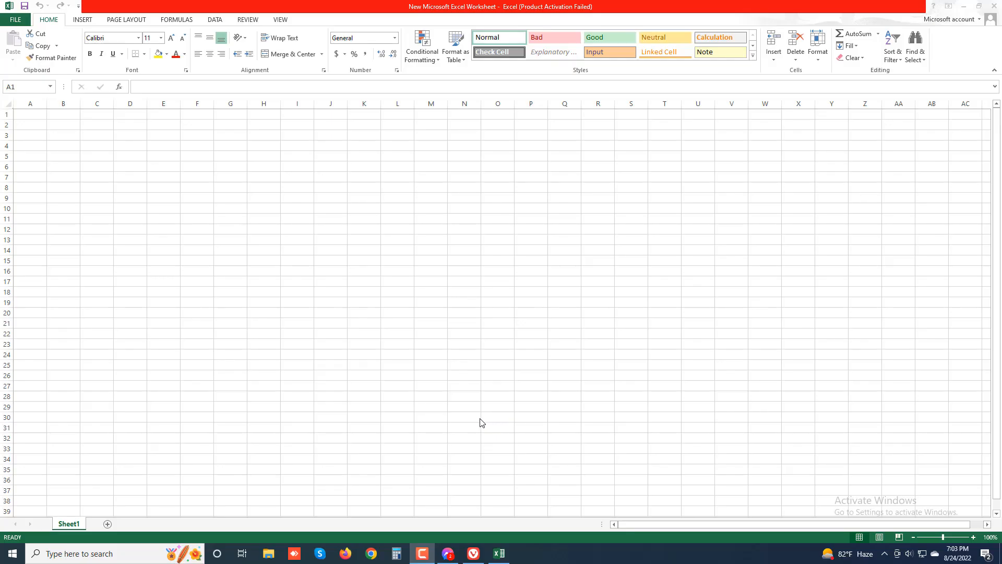
mouse_move(472, 427)
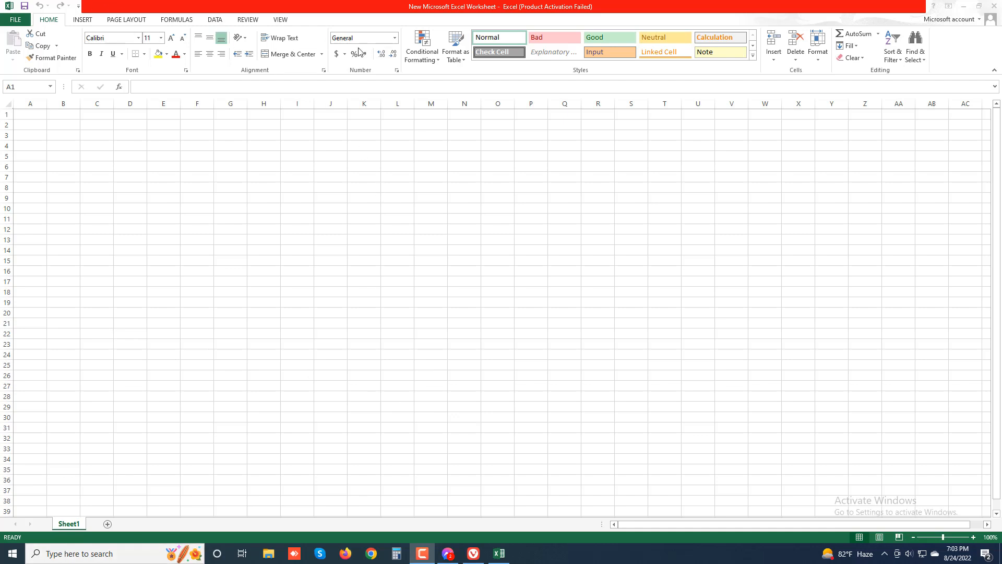
mouse_move(358, 52)
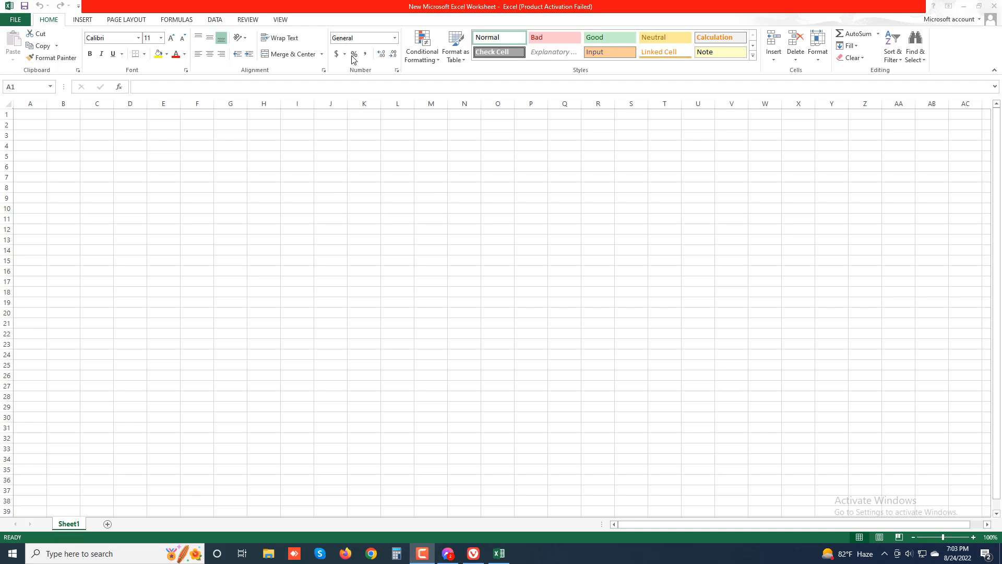
mouse_move(349, 63)
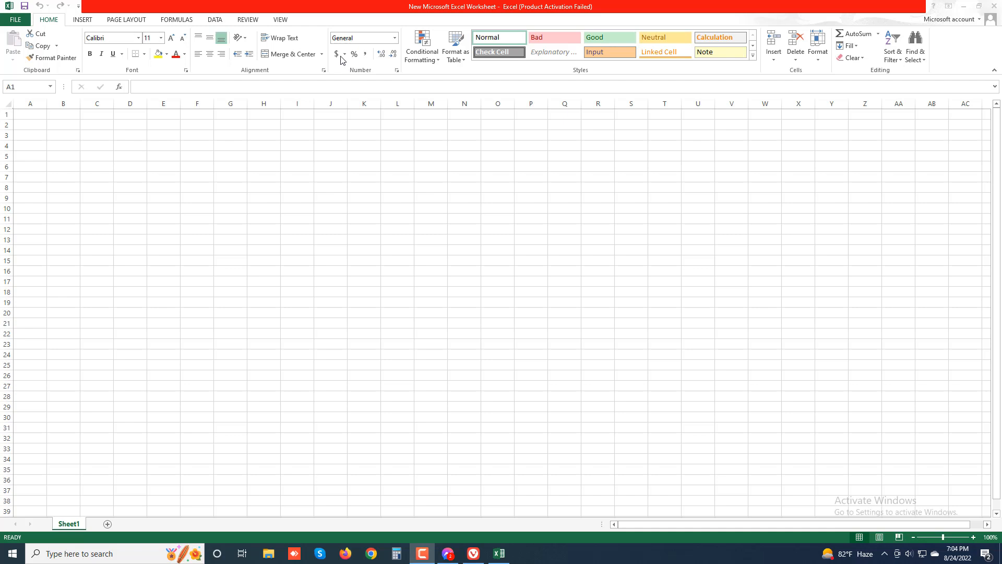
mouse_move(51, 48)
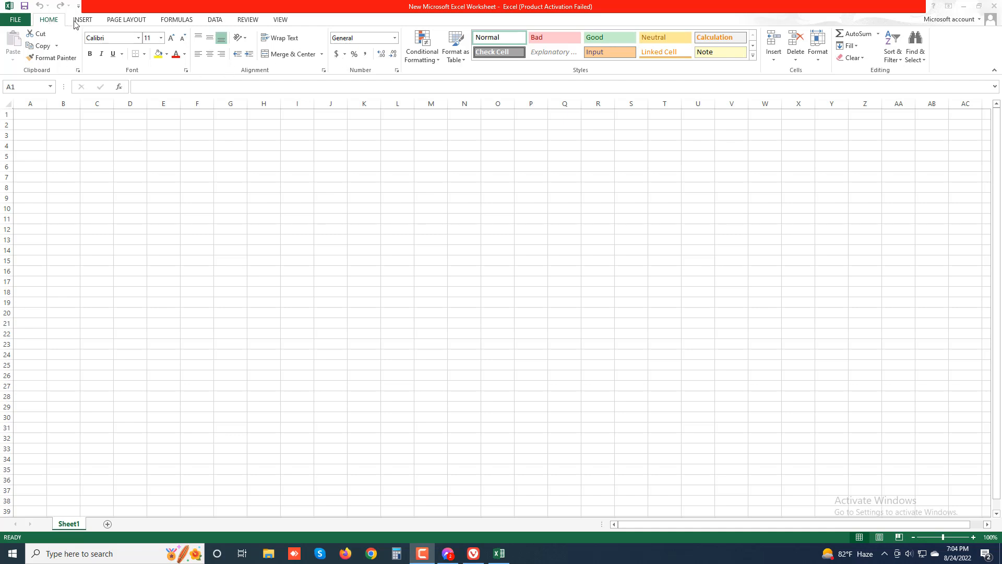
Browse the Insert tab, the currency format list and the full Number Format dialog, then close it.
click(82, 19)
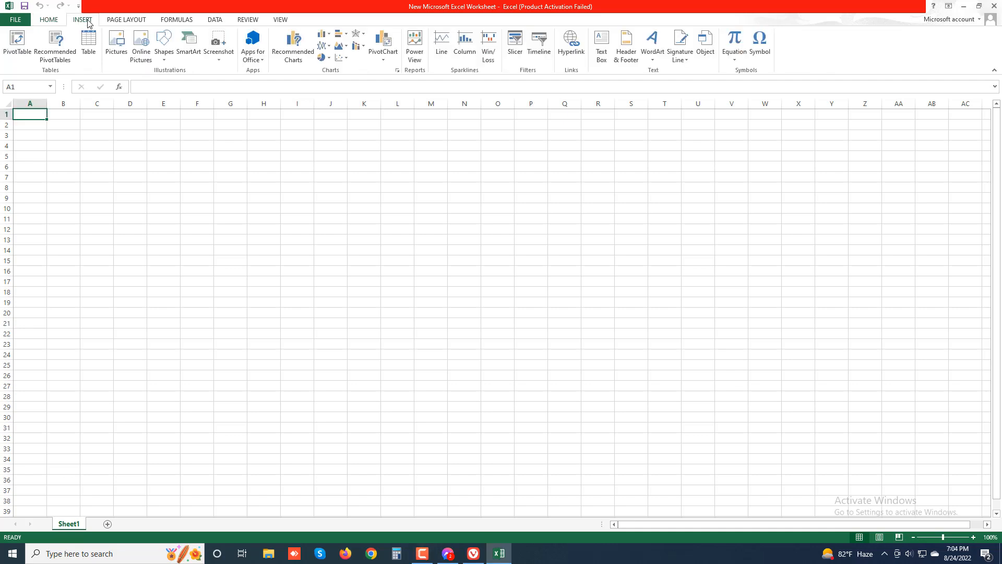
click(48, 18)
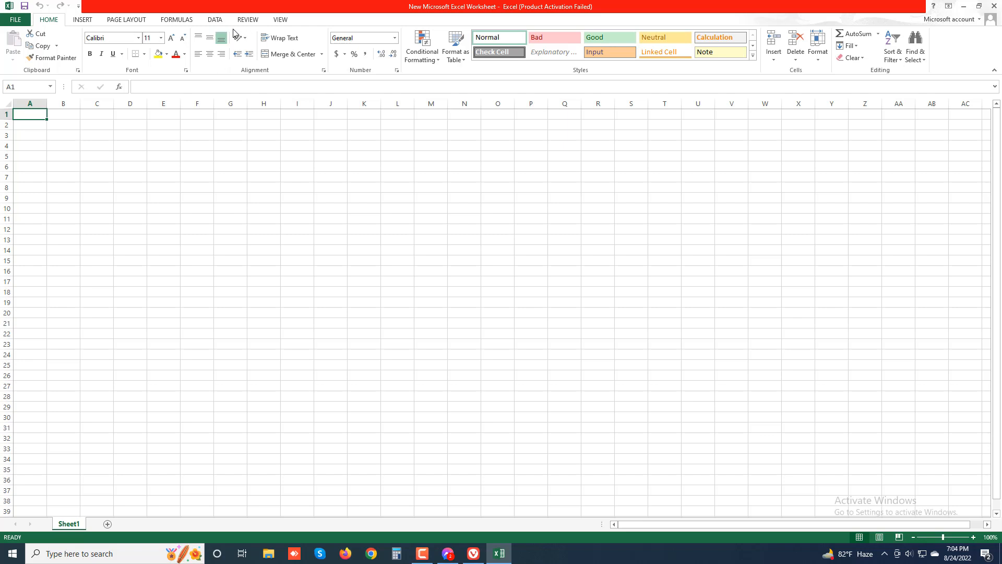
mouse_move(325, 41)
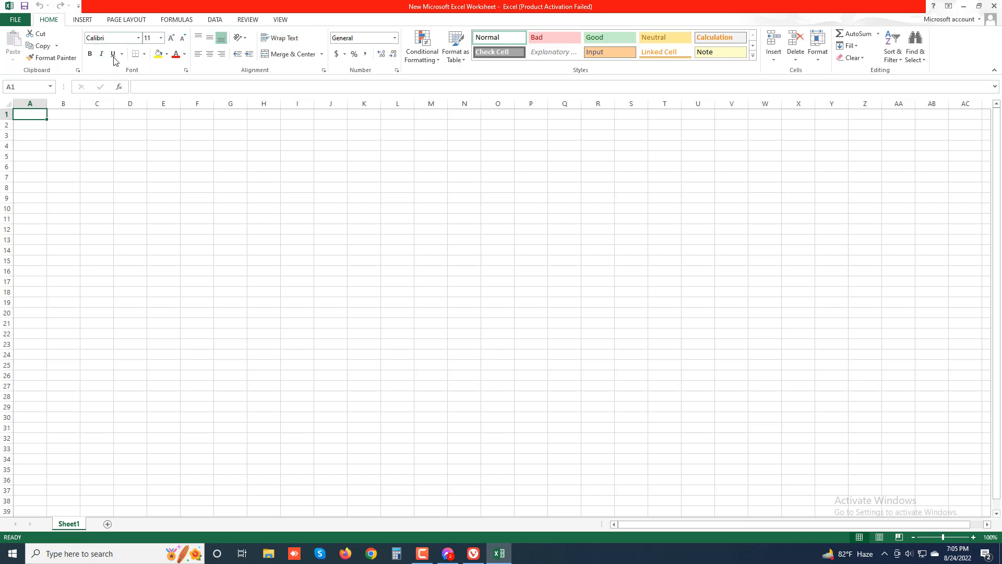
mouse_move(288, 53)
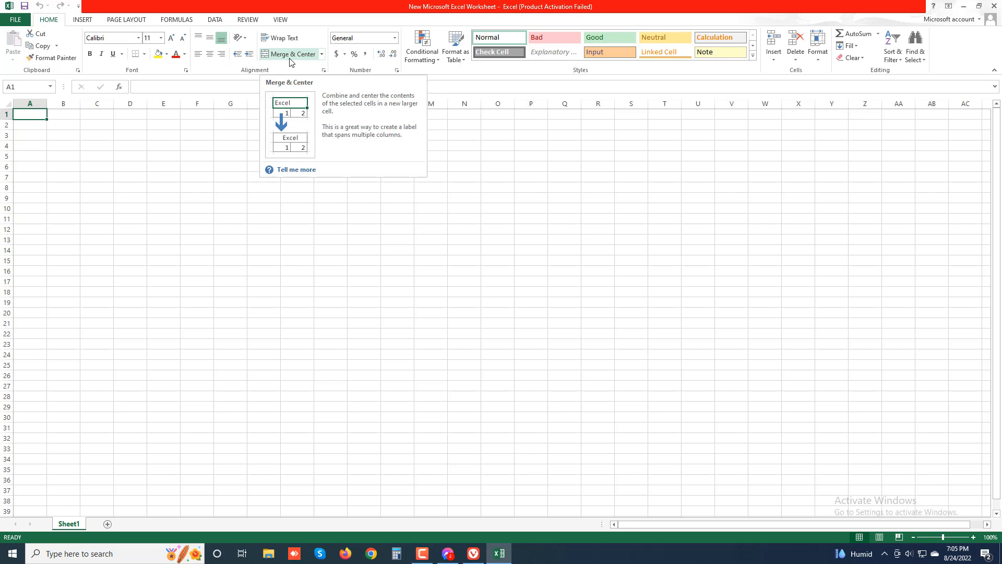
mouse_move(291, 60)
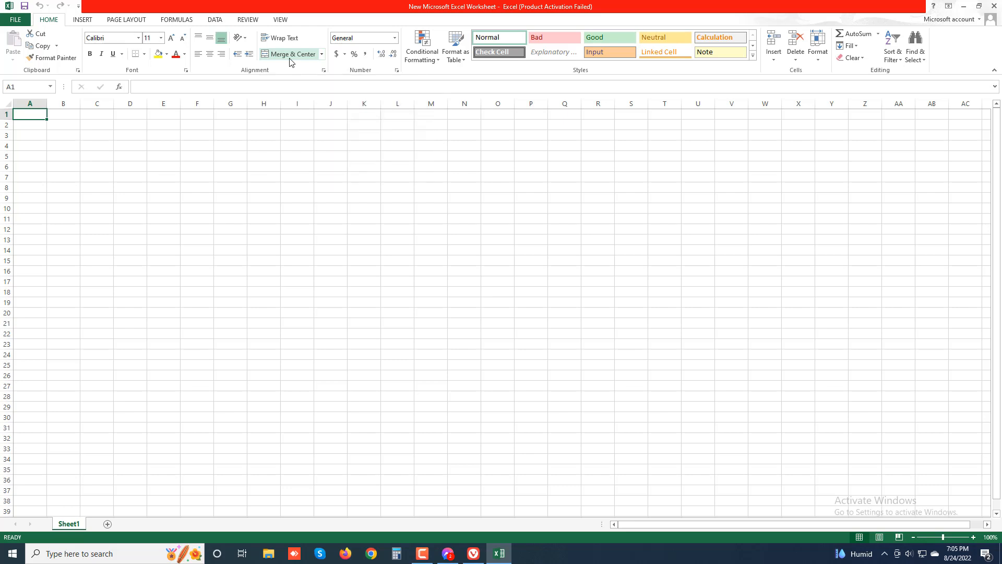
mouse_move(401, 76)
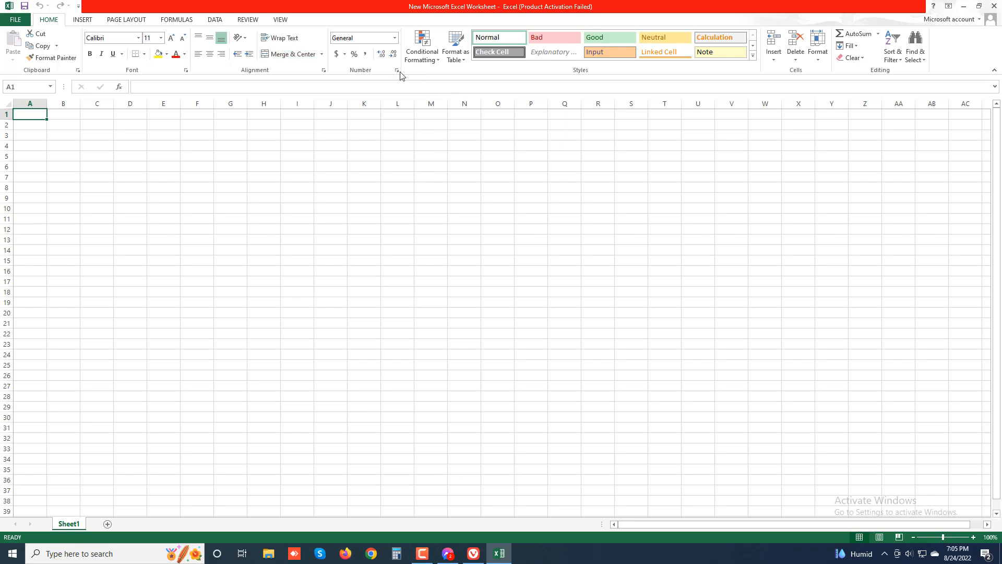
click(343, 53)
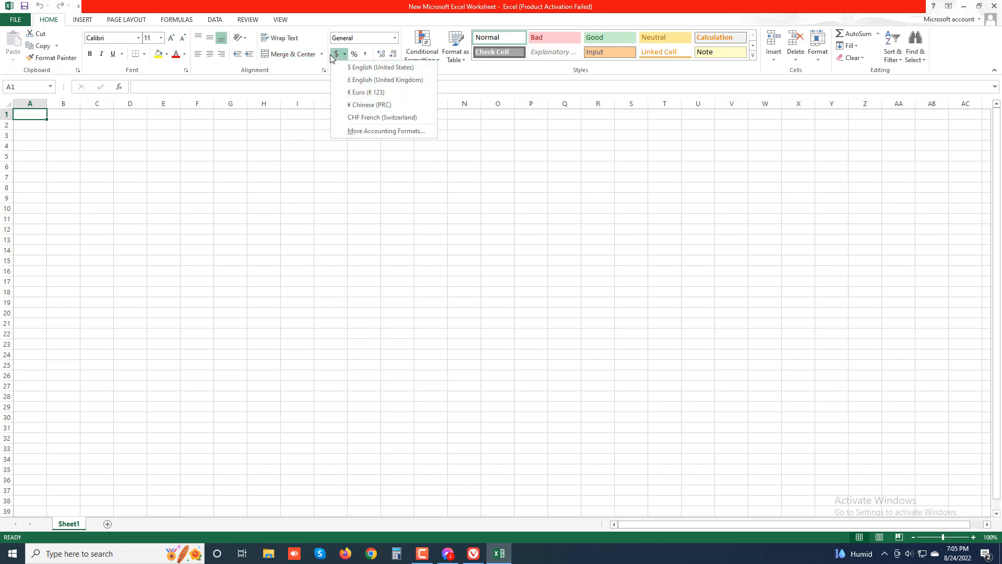
mouse_move(346, 62)
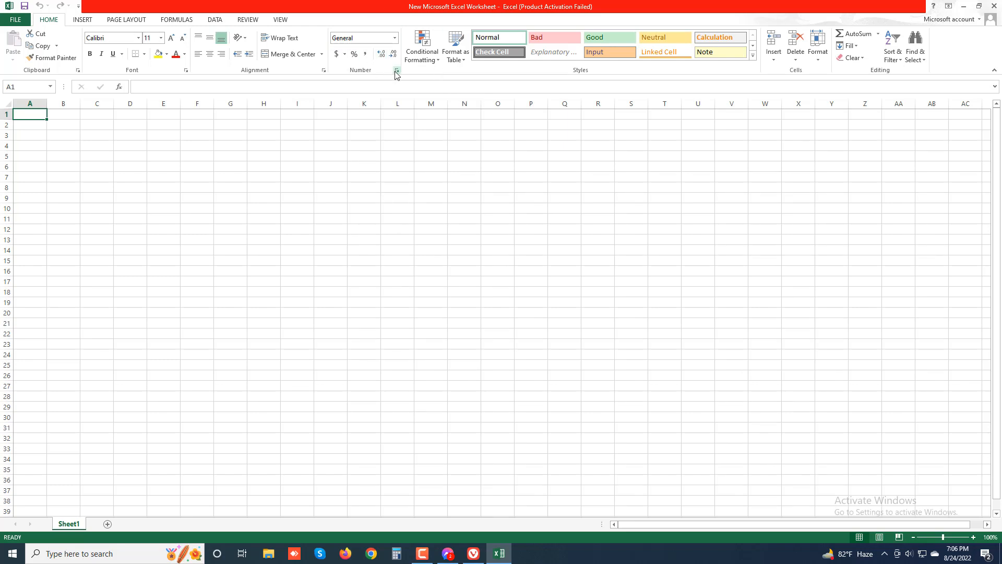
click(397, 71)
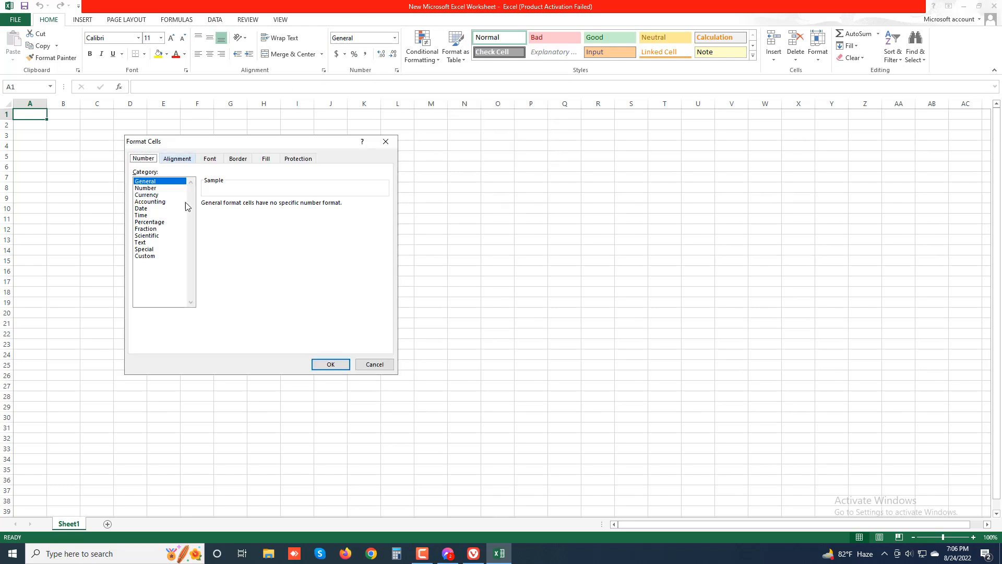
click(331, 365)
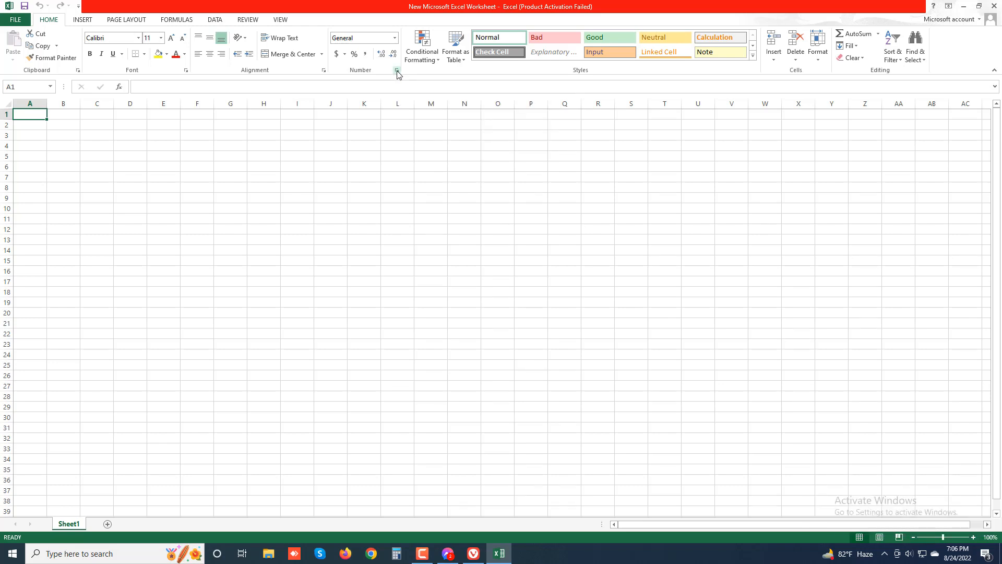
mouse_move(380, 73)
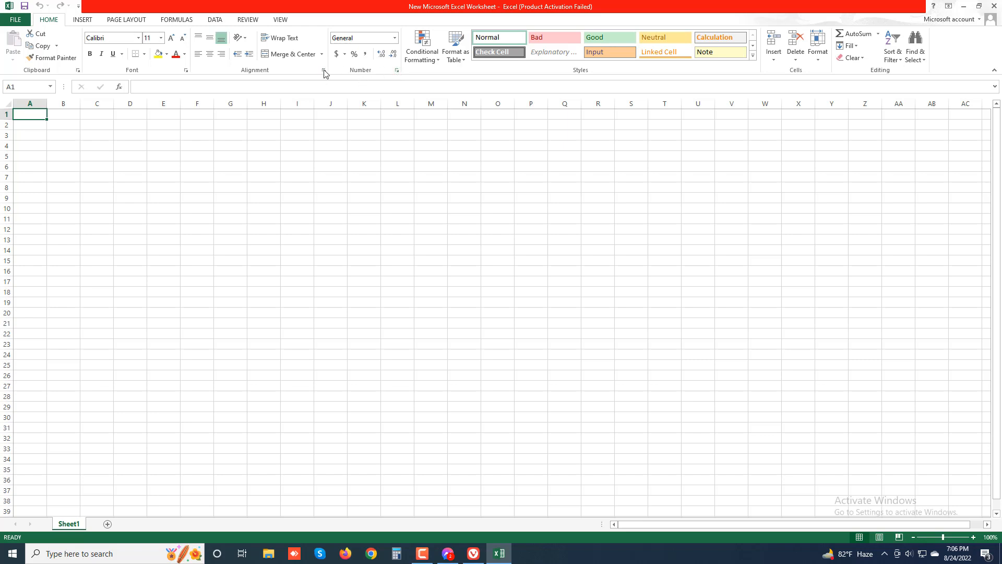
mouse_move(229, 81)
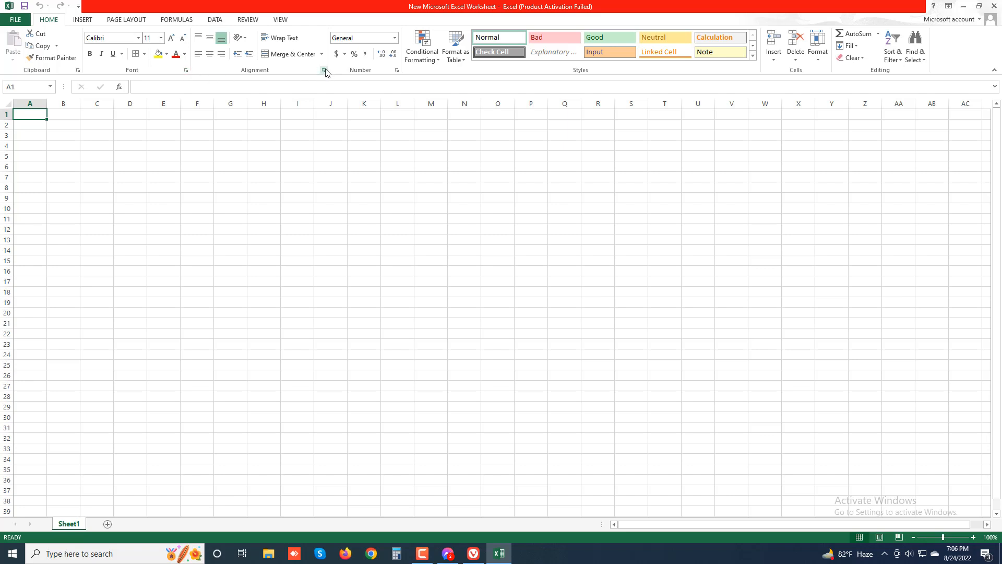
mouse_move(324, 70)
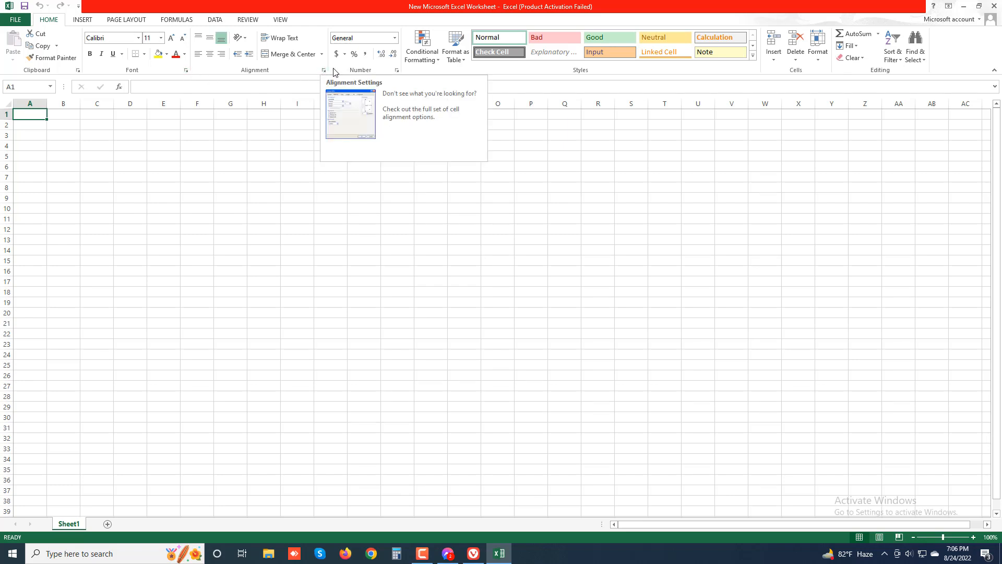
mouse_move(331, 74)
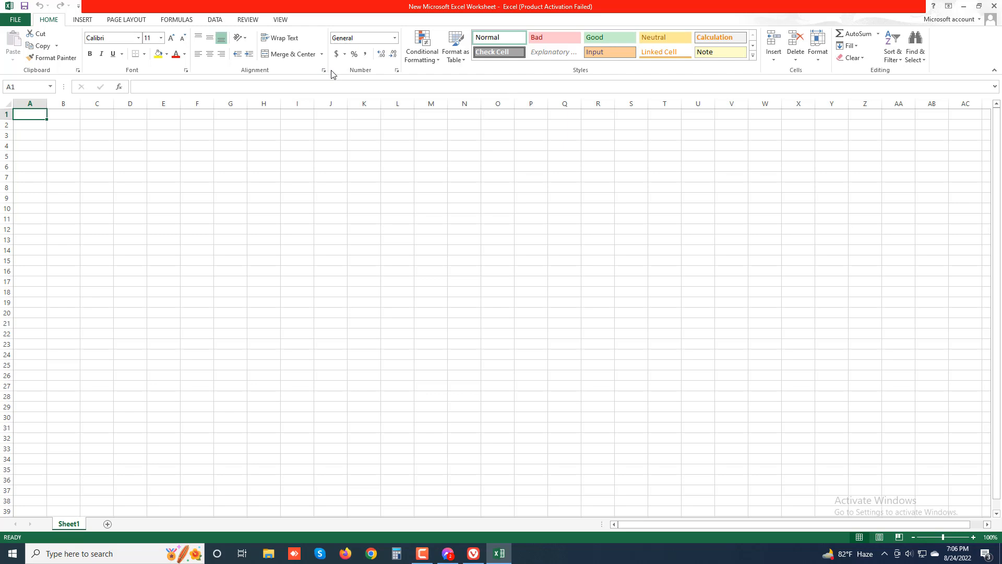
mouse_move(362, 83)
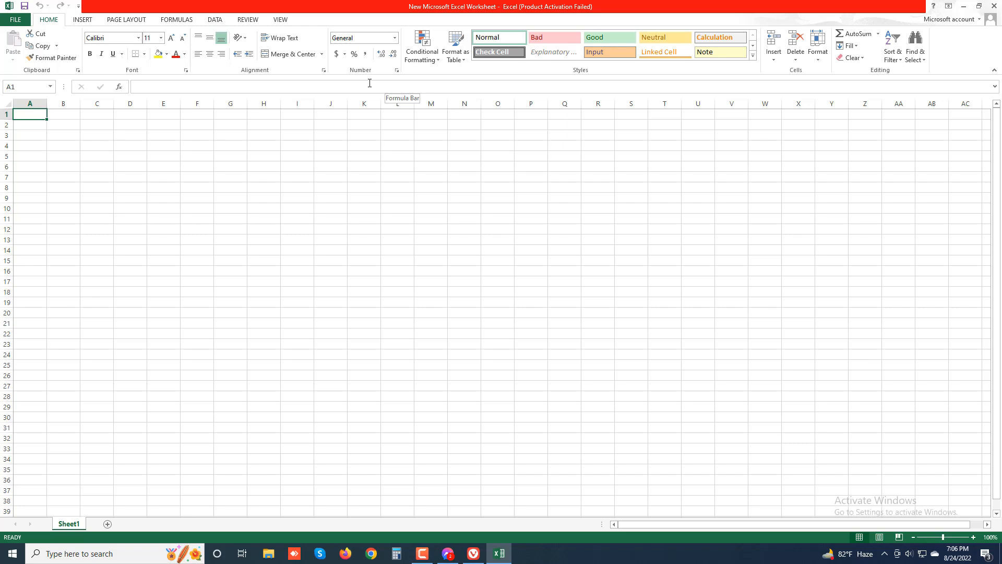
mouse_move(363, 103)
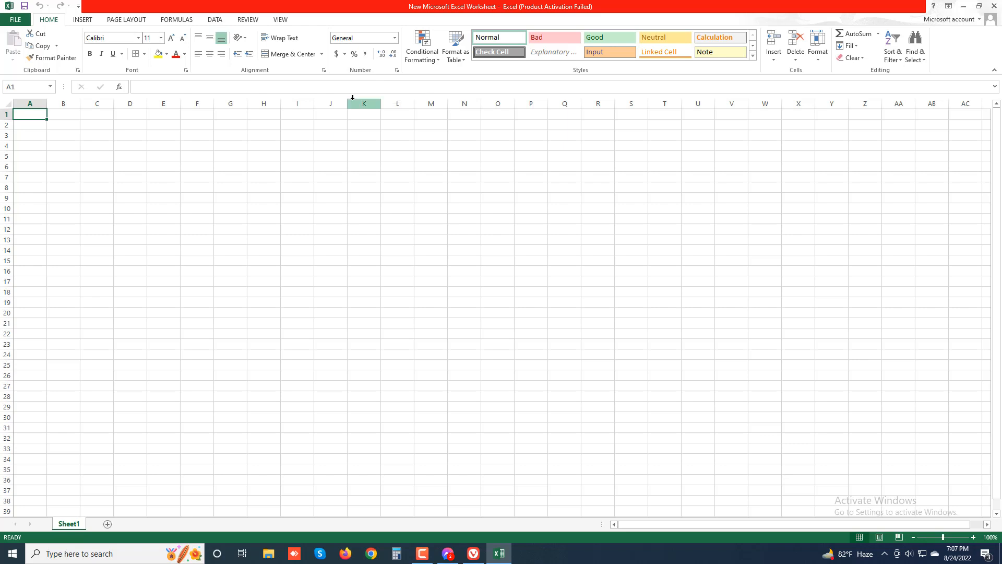
mouse_move(349, 238)
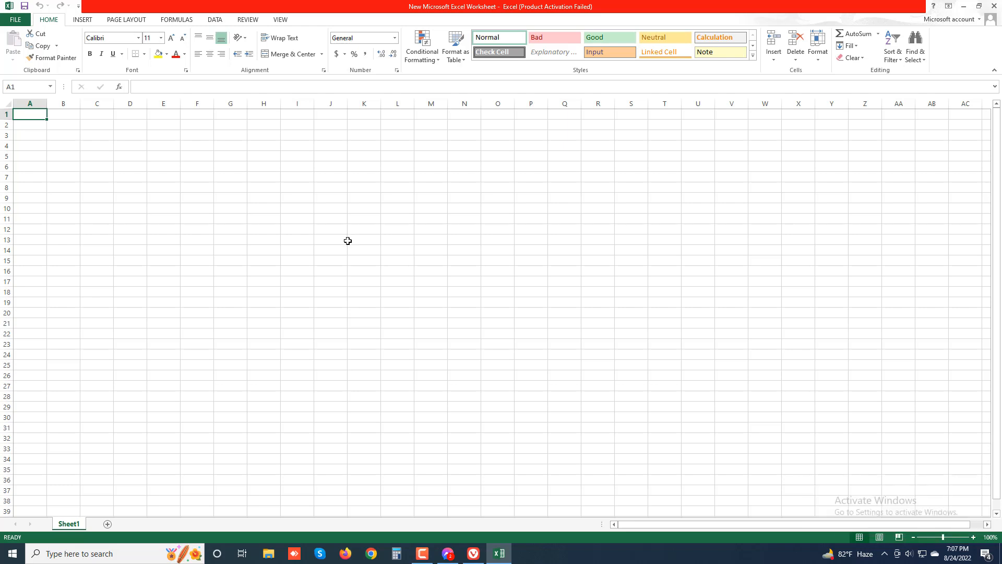
mouse_move(988, 42)
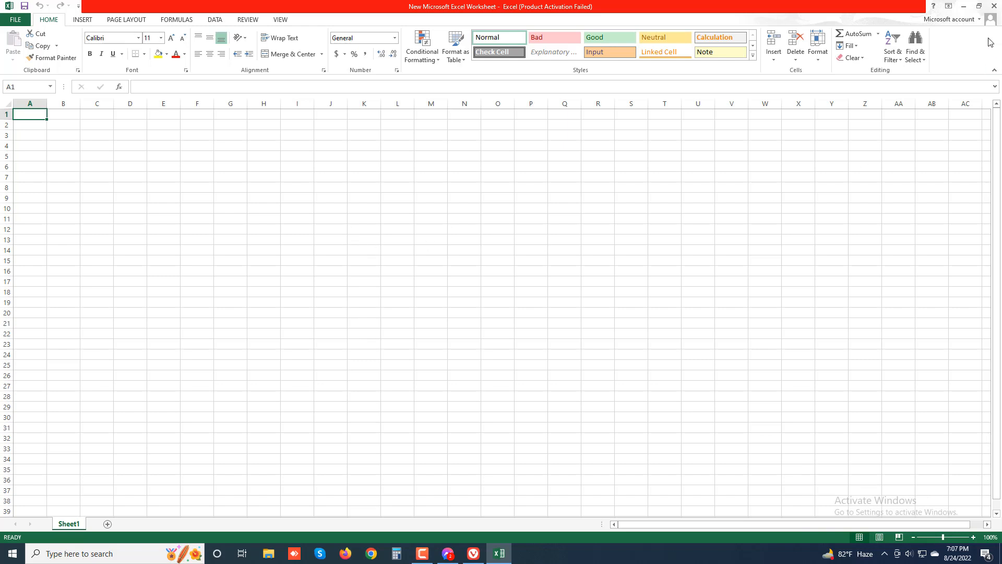
Move the Quick Access Toolbar below the ribbon, then put it back above.
click(949, 6)
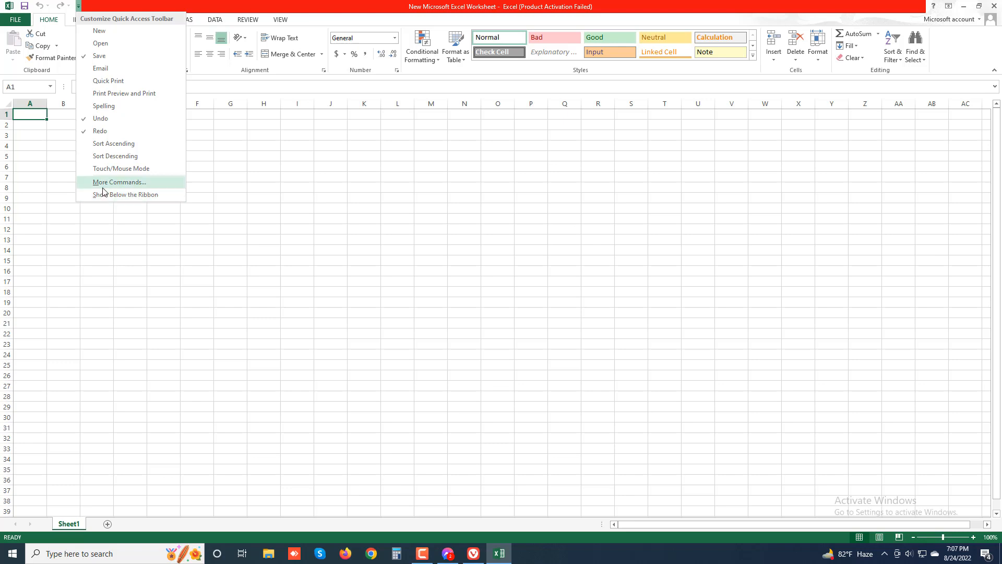
mouse_move(104, 194)
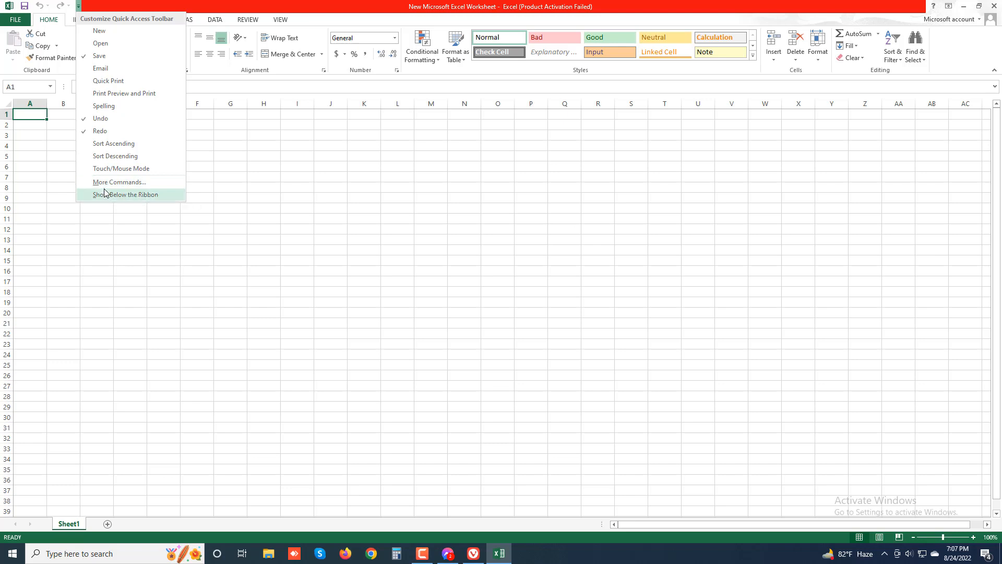
mouse_move(116, 197)
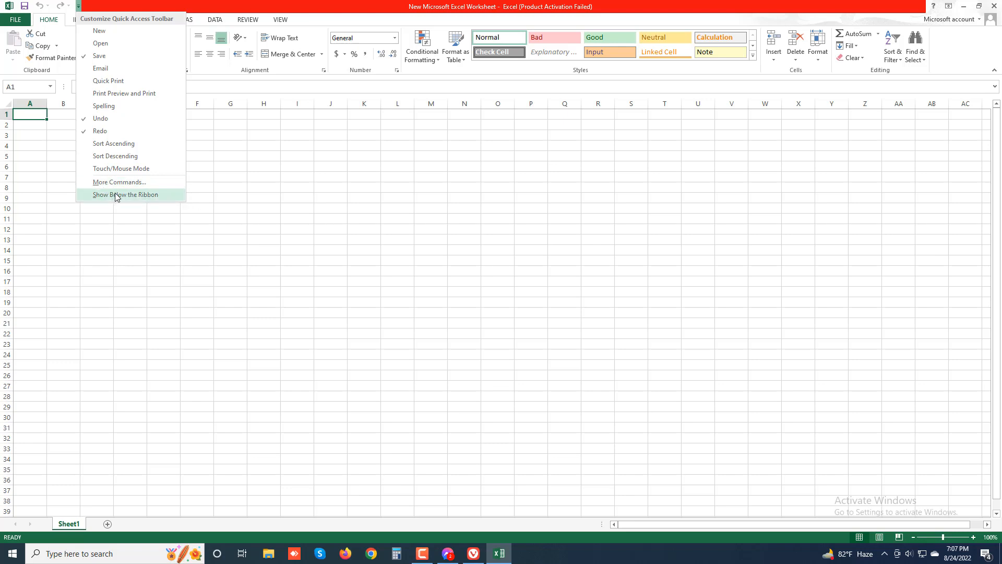
click(125, 194)
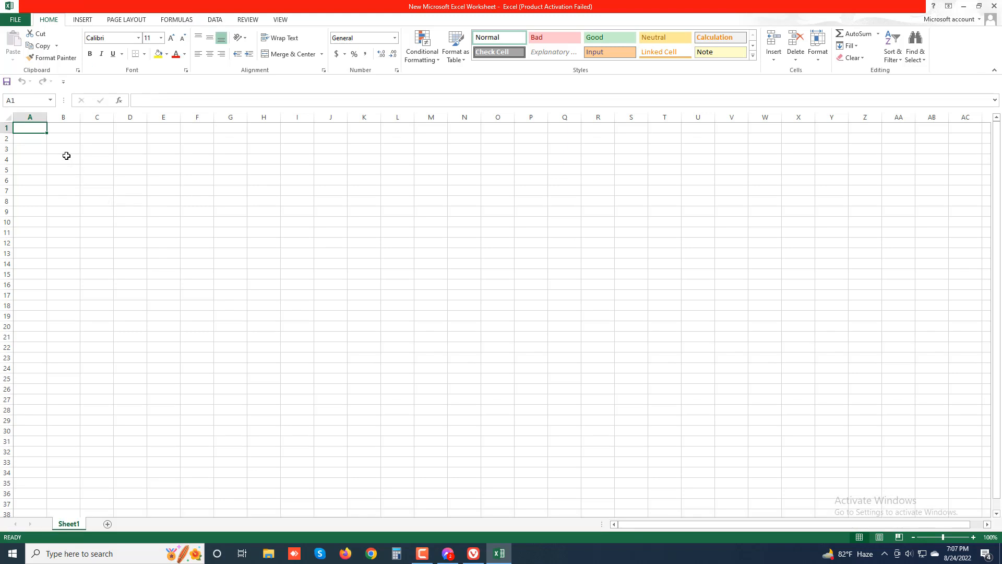
mouse_move(24, 11)
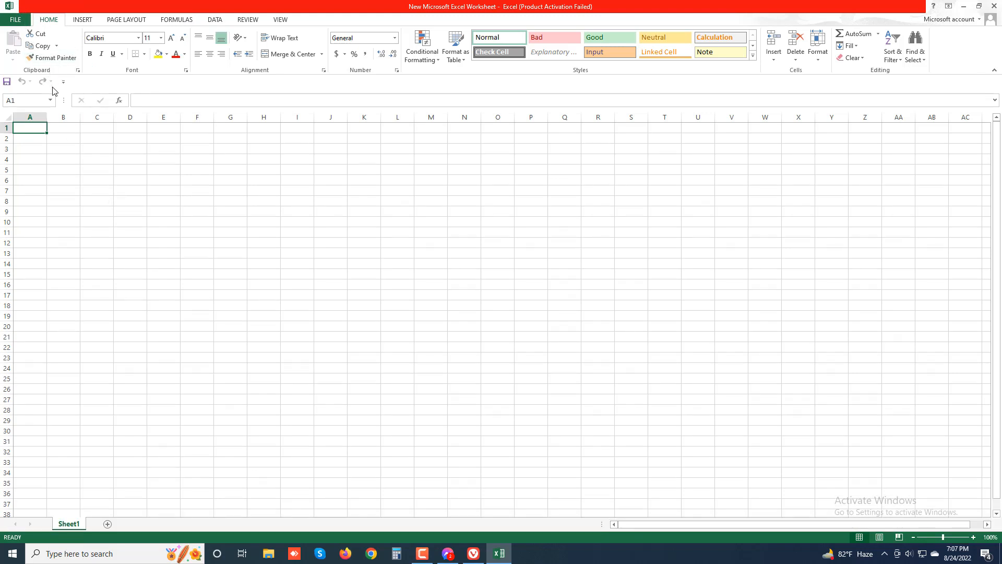
click(63, 82)
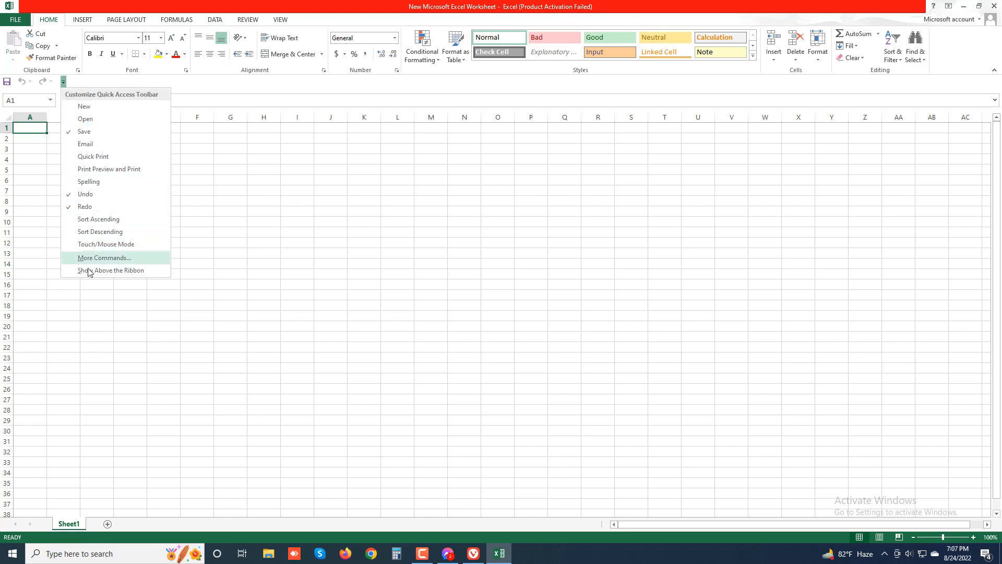
click(110, 270)
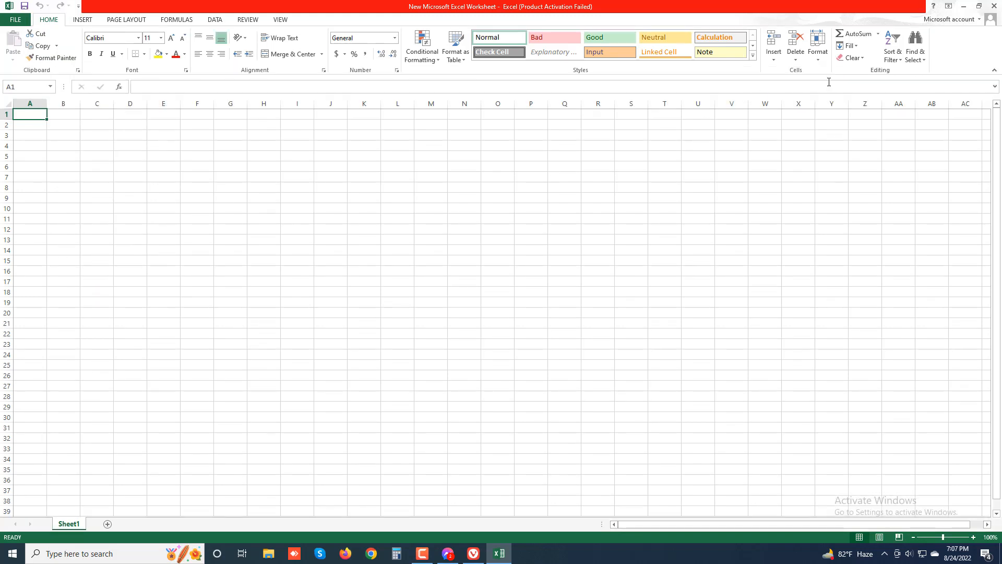
Auto-hide the entire ribbon via Ribbon Display Options, then reopen the choices to restore it.
click(949, 7)
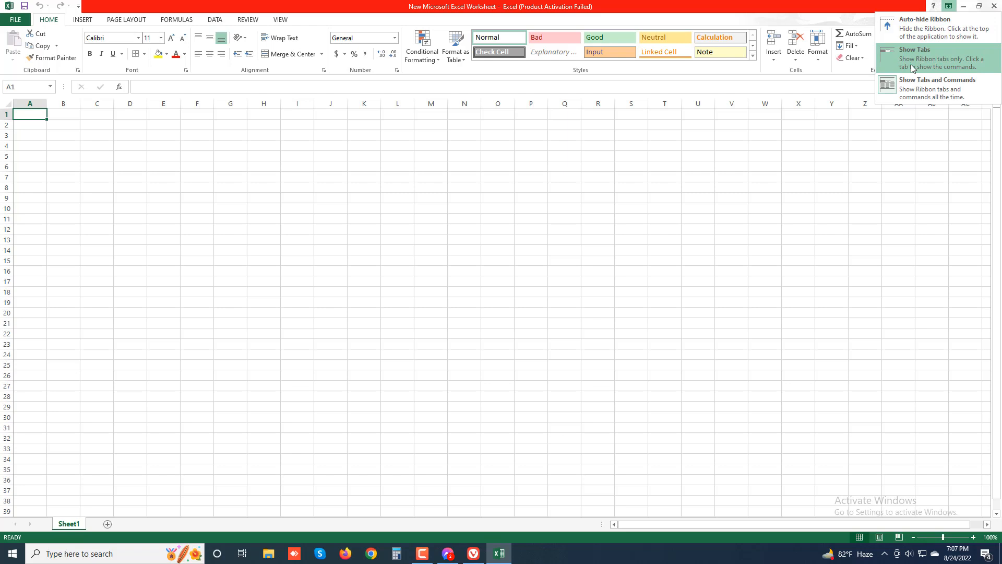
click(915, 50)
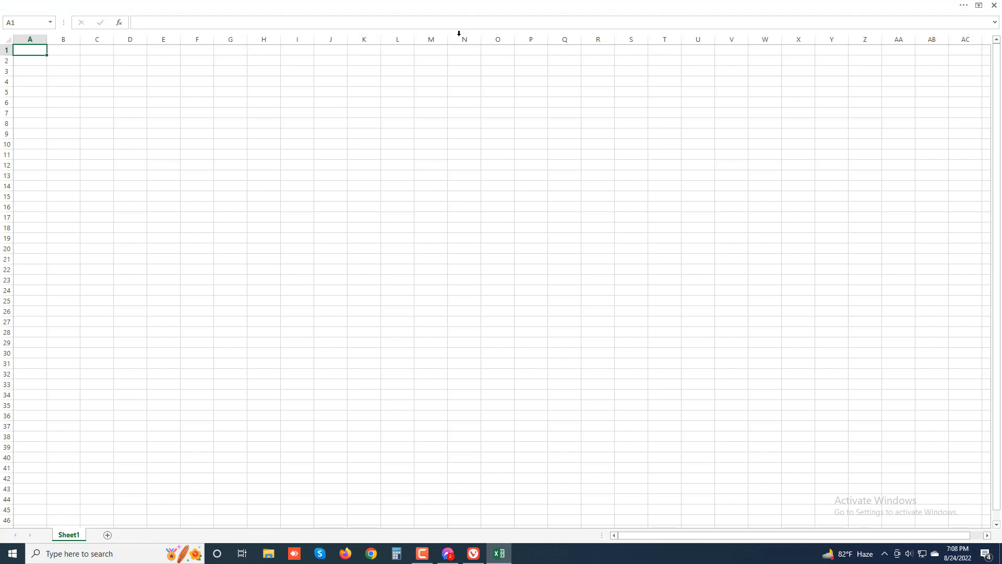
click(978, 5)
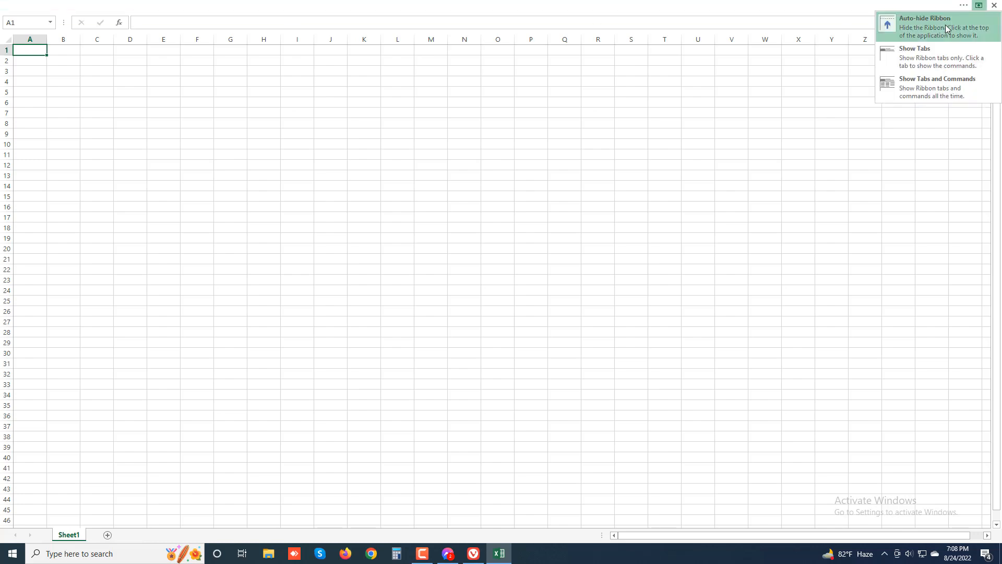
mouse_move(935, 39)
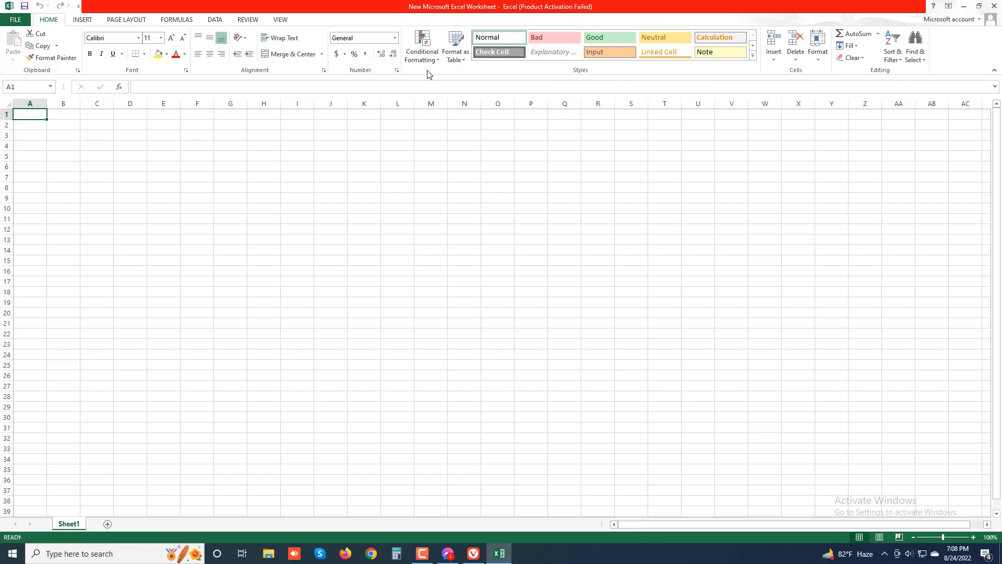
mouse_move(428, 75)
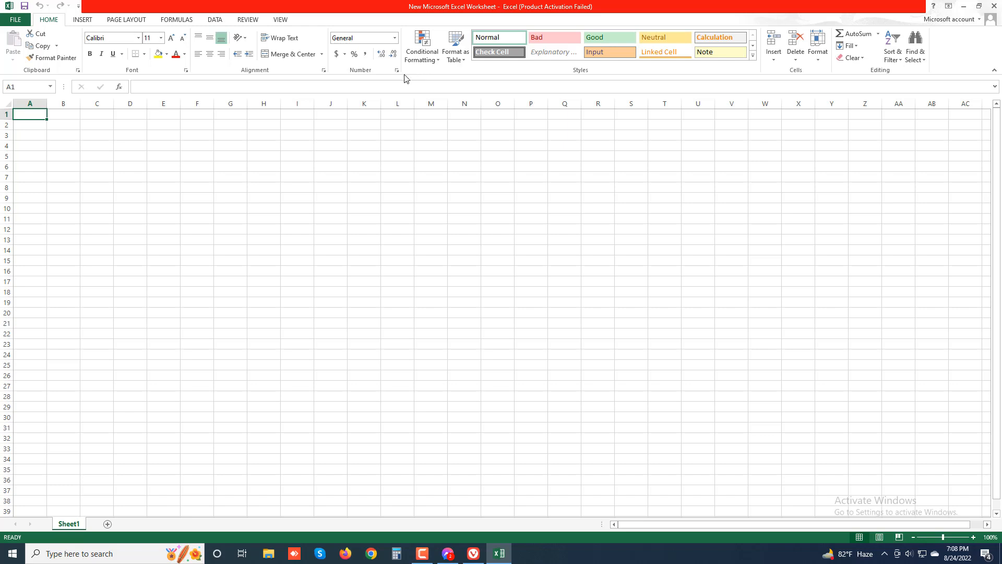
mouse_move(406, 79)
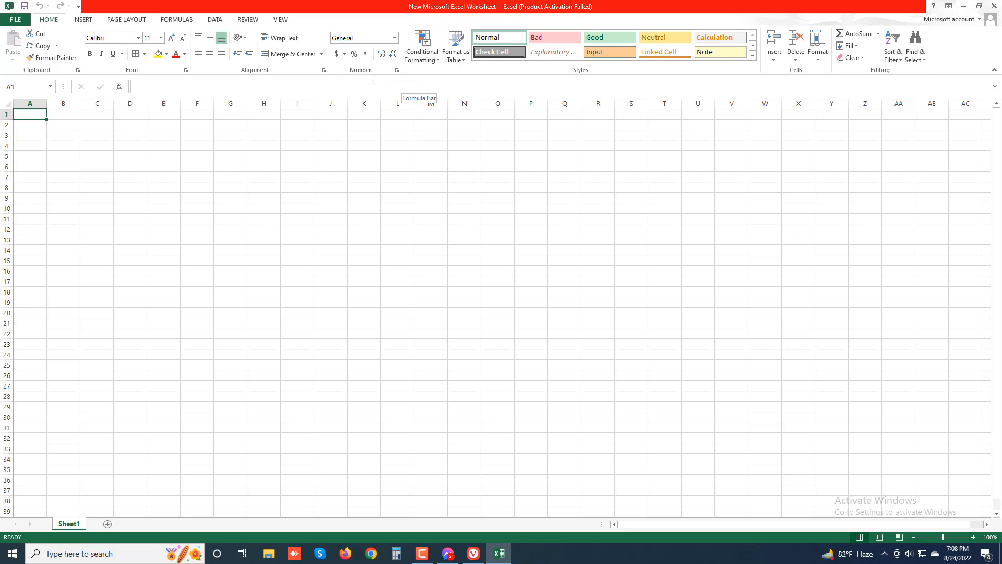
mouse_move(374, 82)
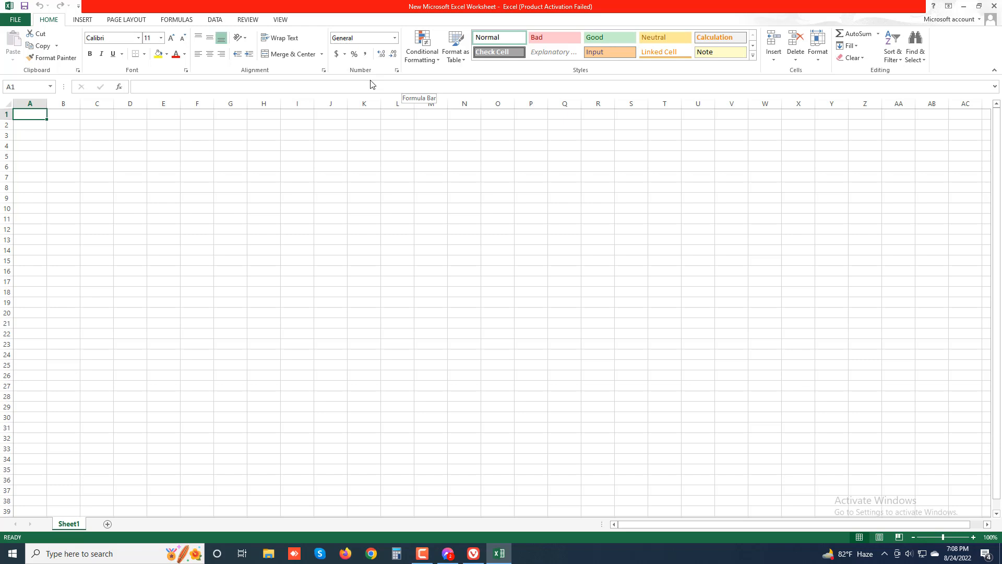
mouse_move(367, 83)
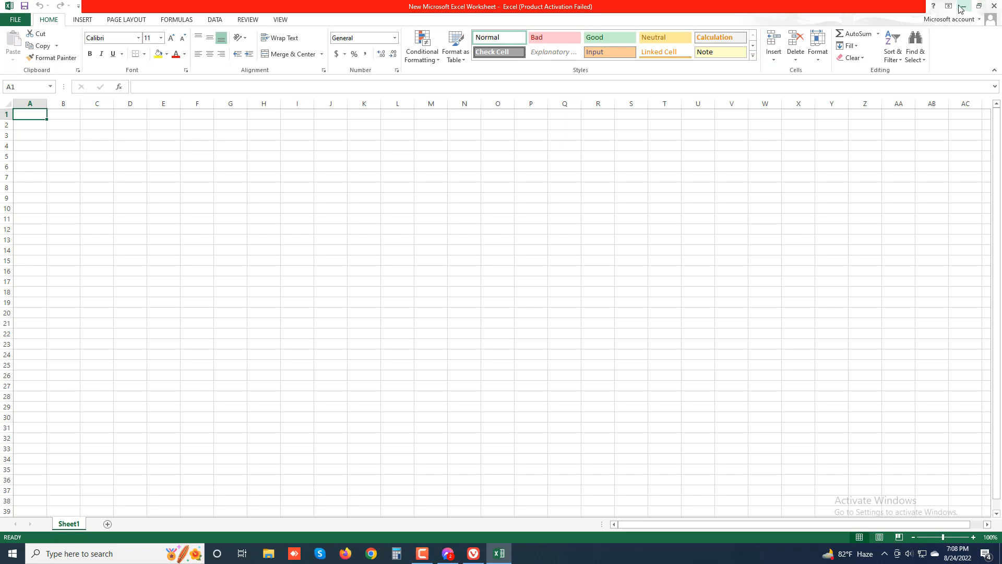
click(949, 6)
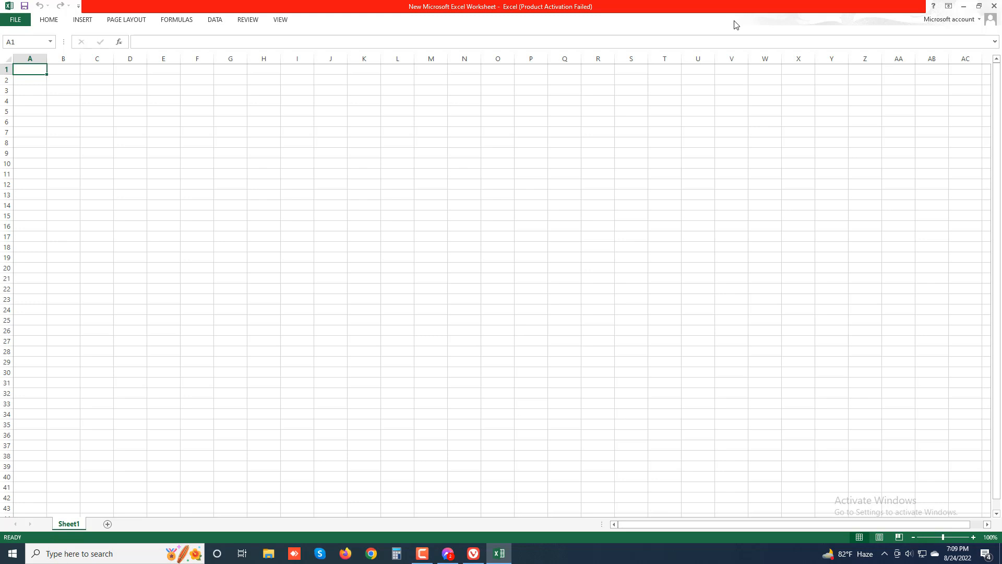
click(48, 19)
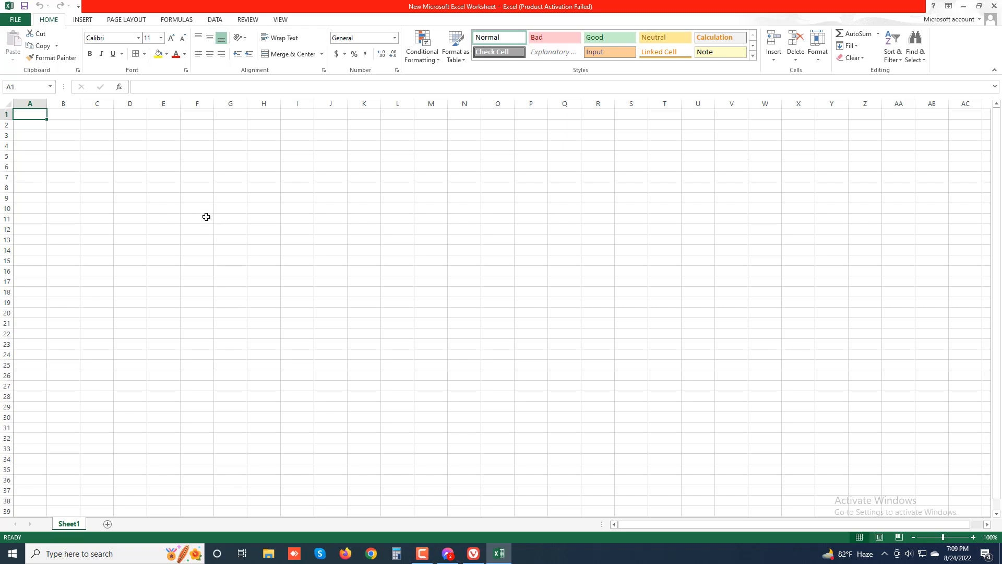
mouse_move(205, 217)
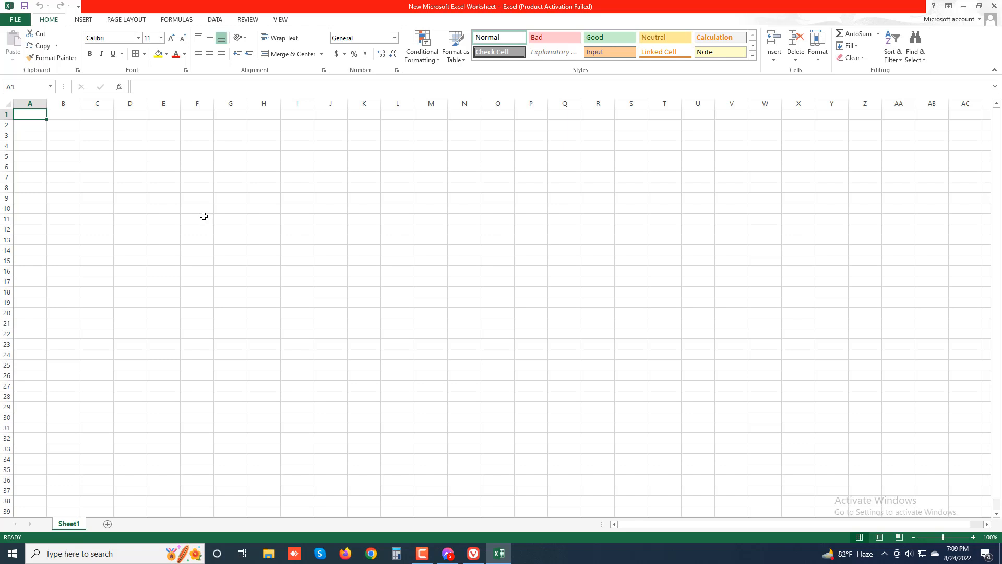
mouse_move(201, 222)
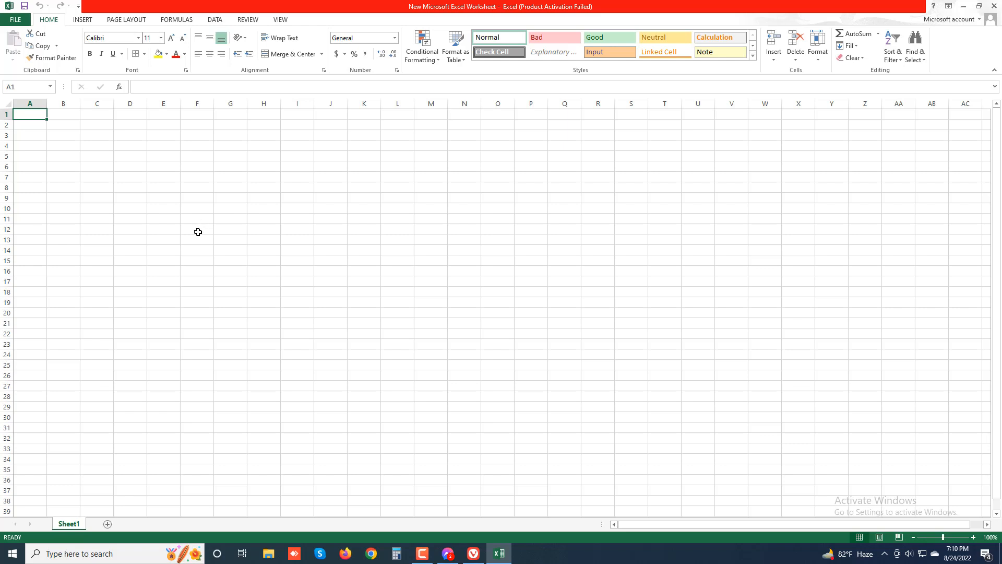
mouse_move(191, 126)
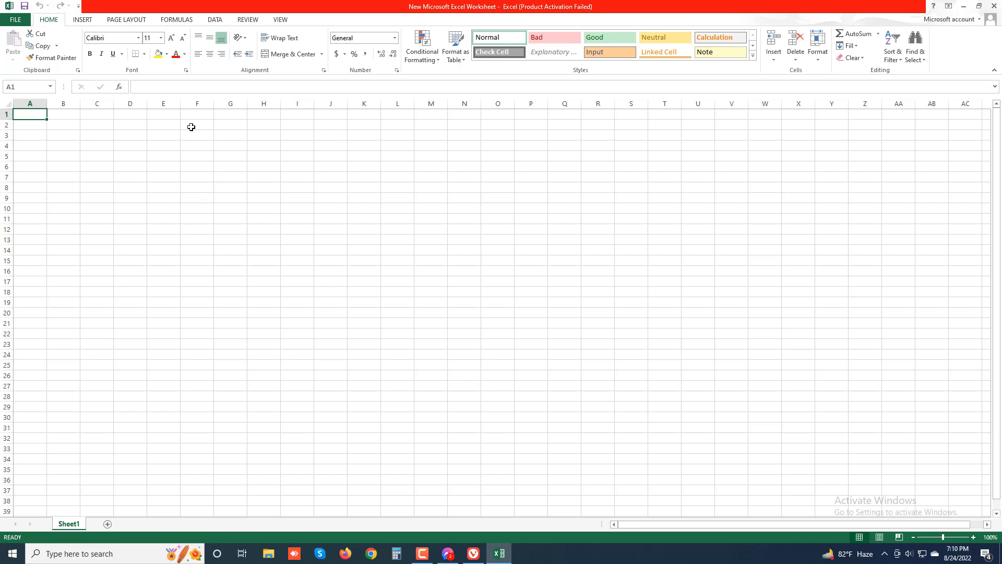
click(81, 19)
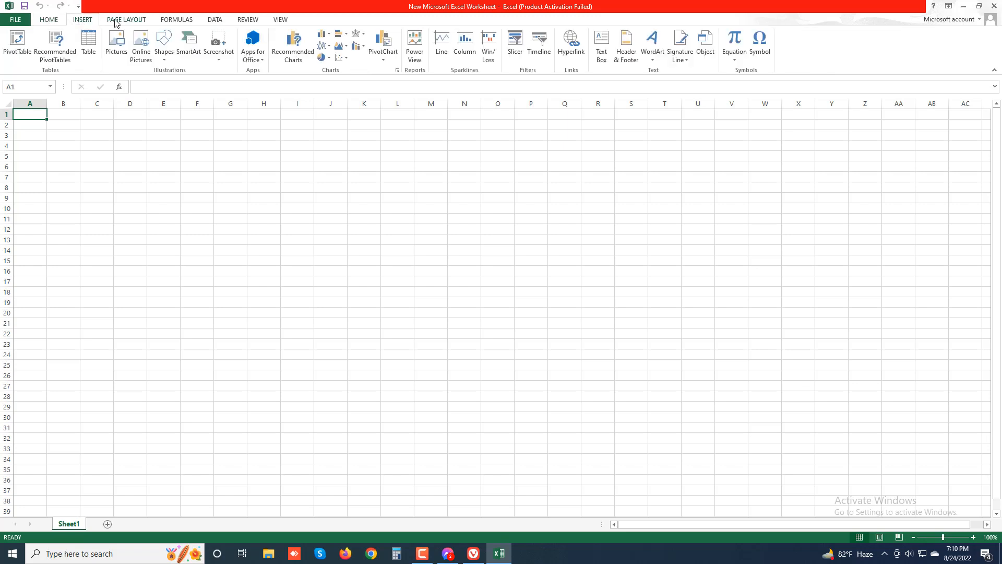
click(214, 19)
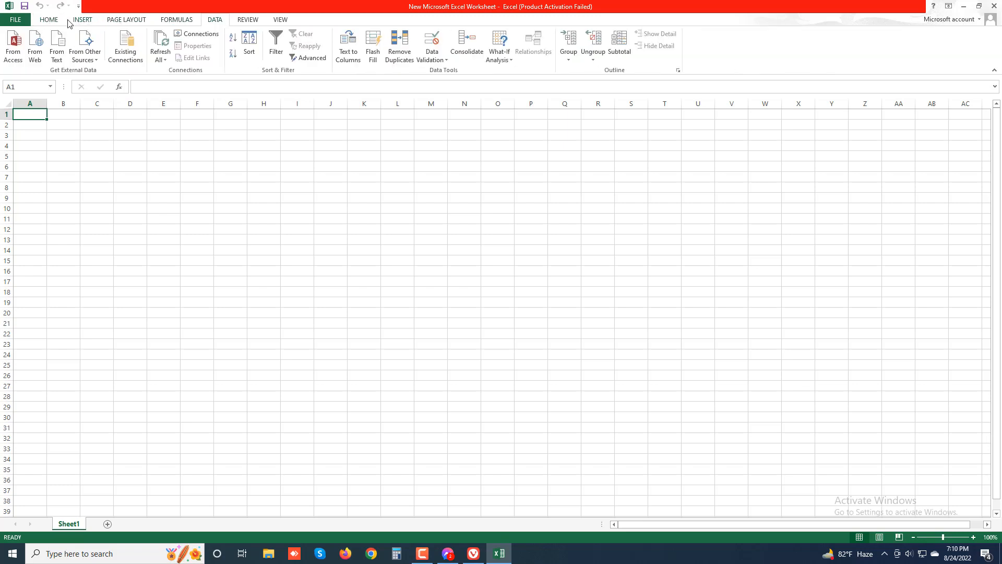
click(48, 19)
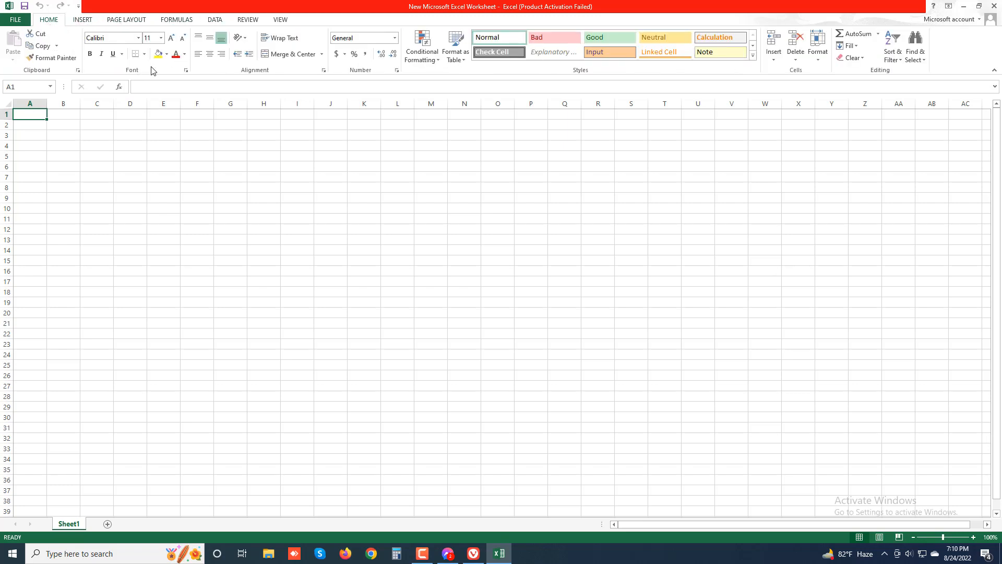
mouse_move(110, 67)
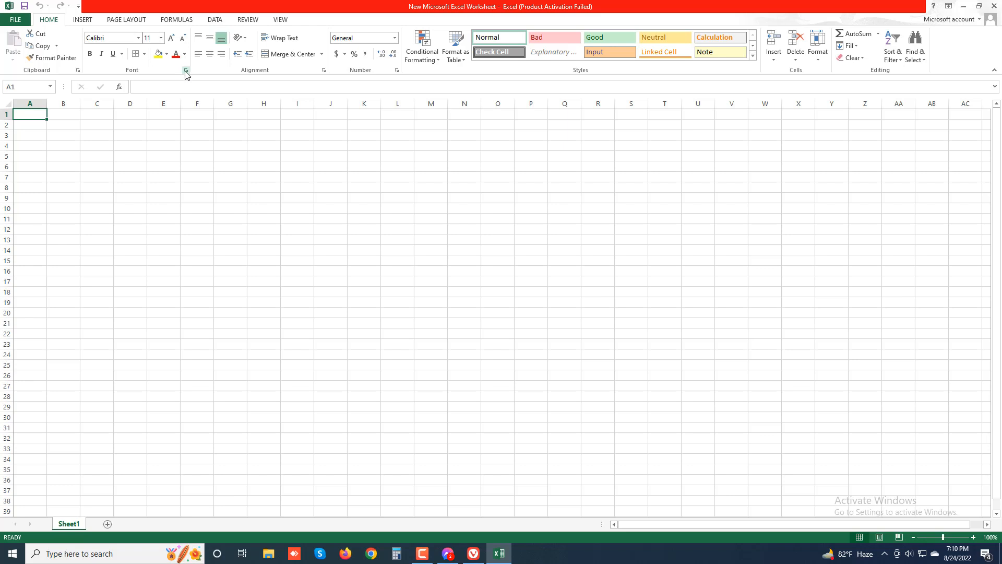
mouse_move(186, 70)
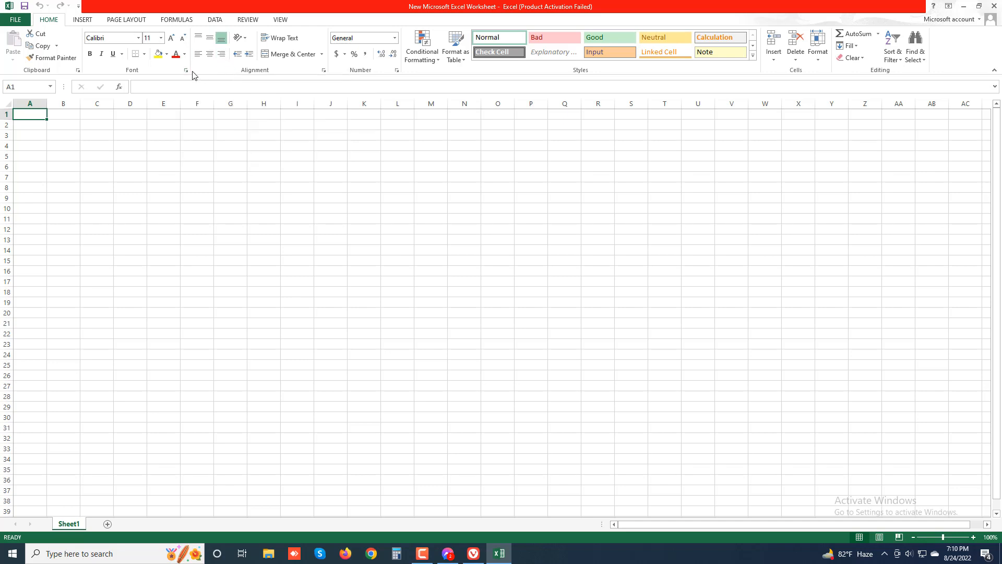
mouse_move(186, 70)
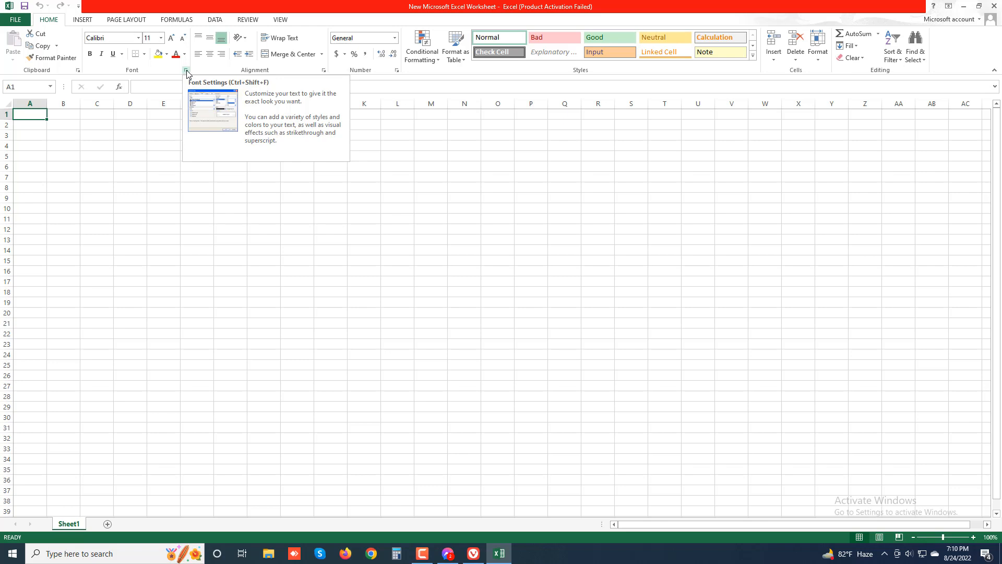
click(186, 70)
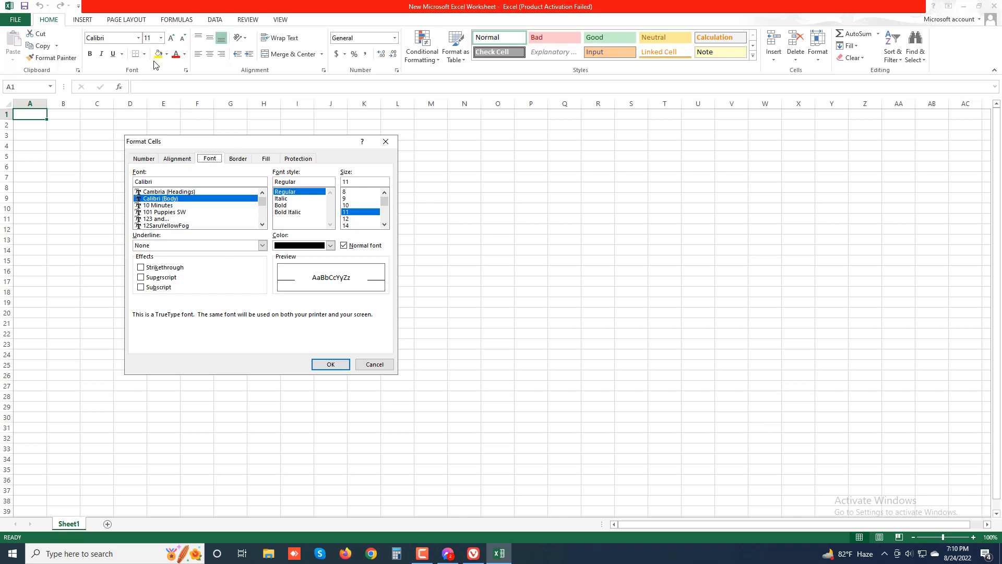
mouse_move(324, 350)
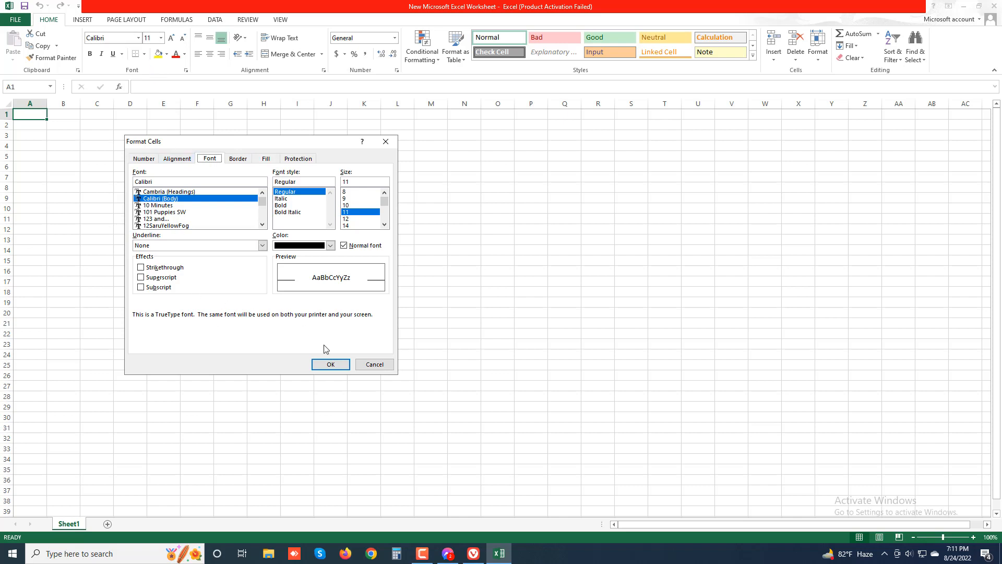
click(330, 363)
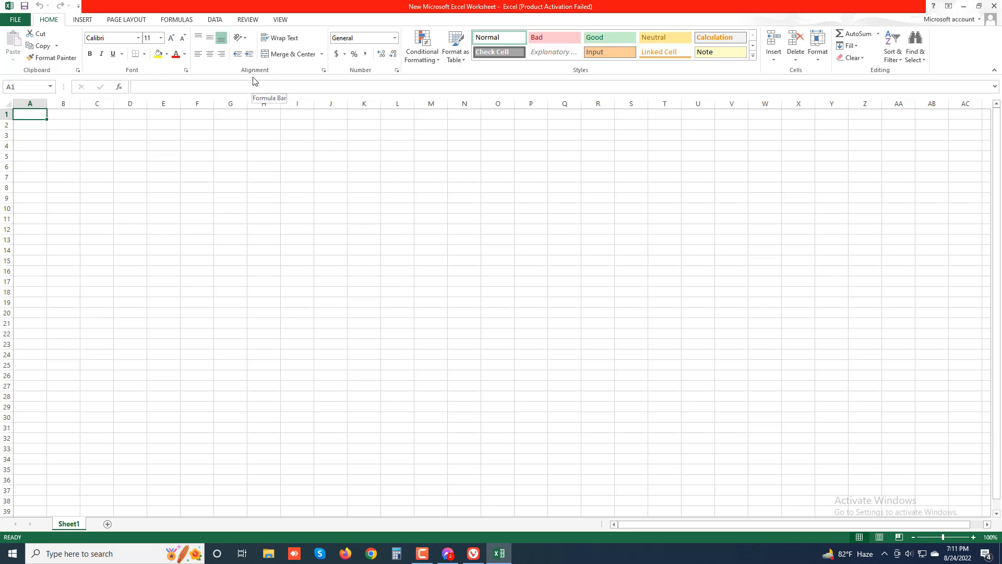
mouse_move(261, 76)
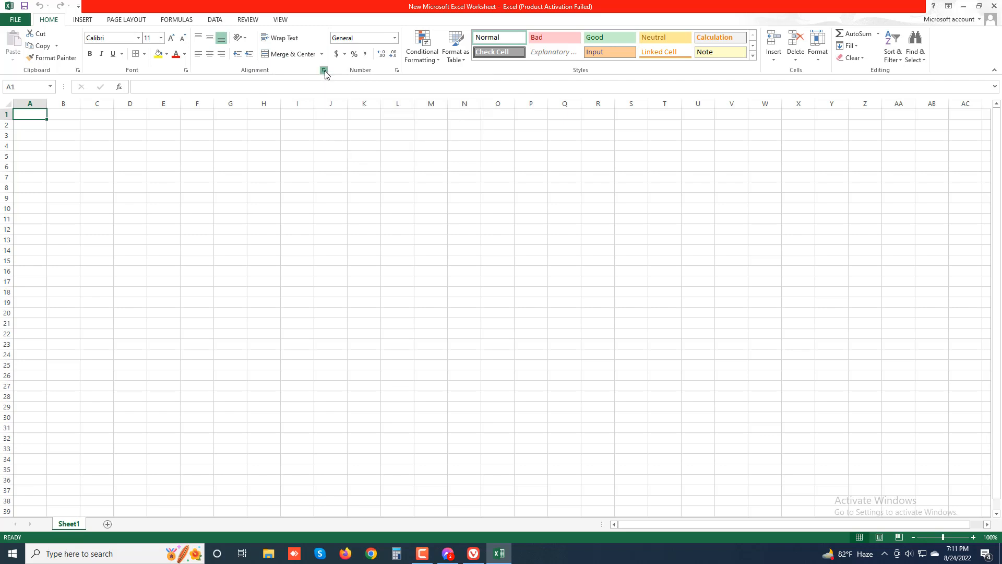
click(323, 70)
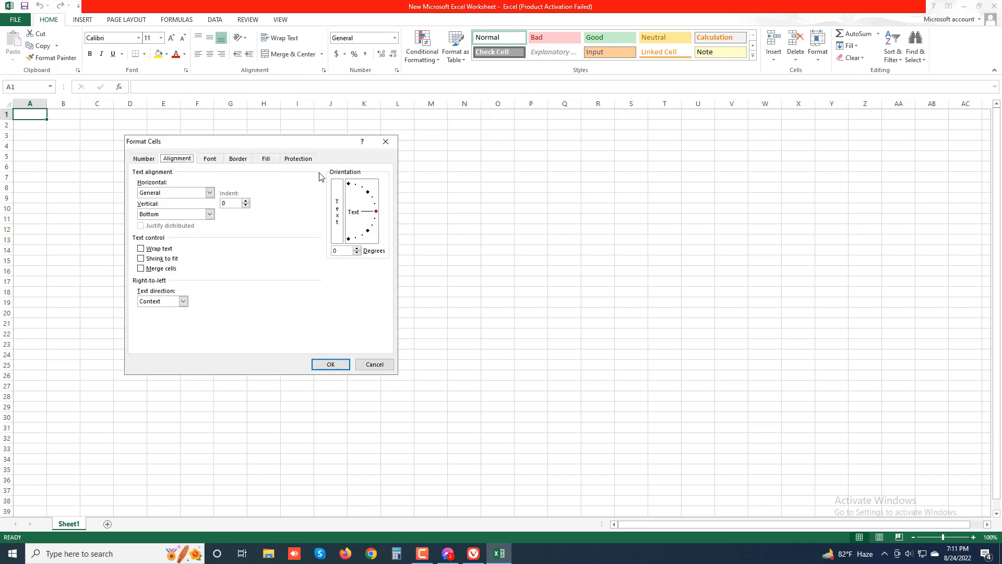
mouse_move(228, 318)
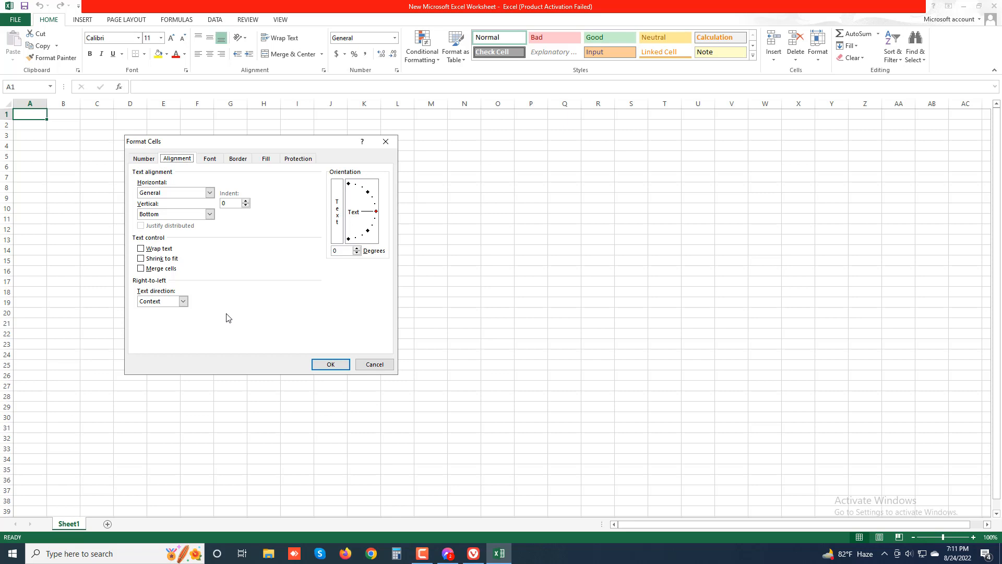
click(331, 365)
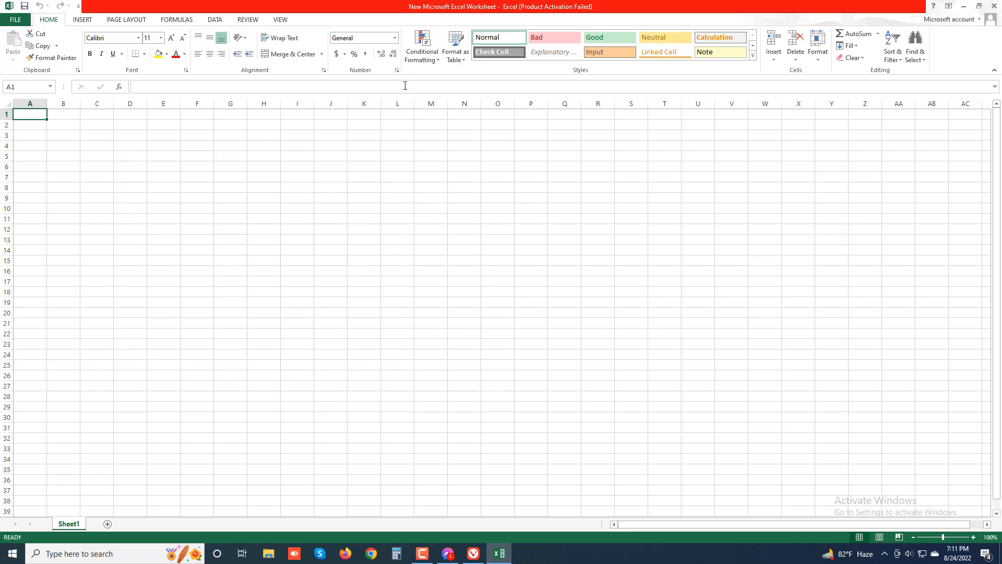
click(397, 70)
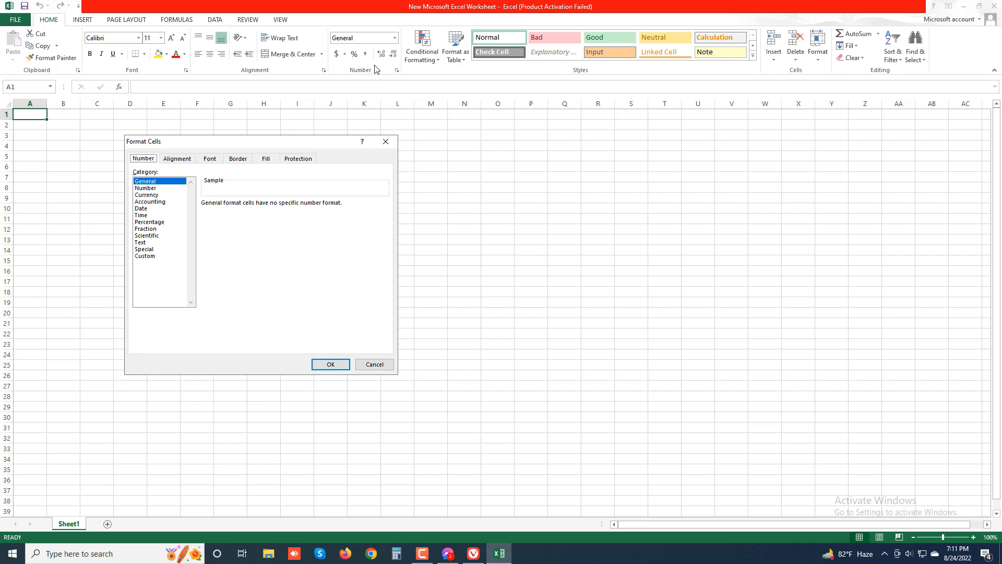
mouse_move(397, 76)
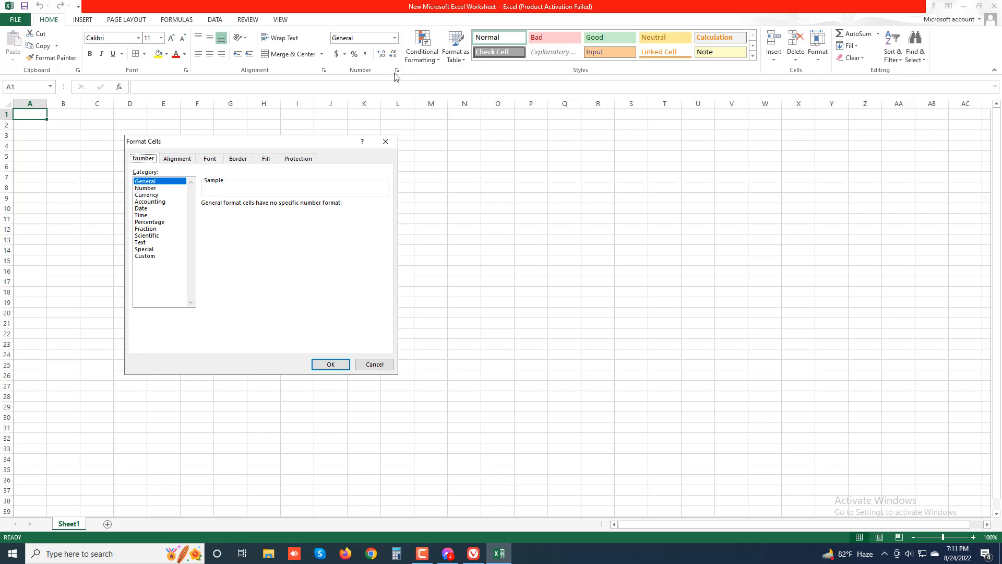
mouse_move(148, 222)
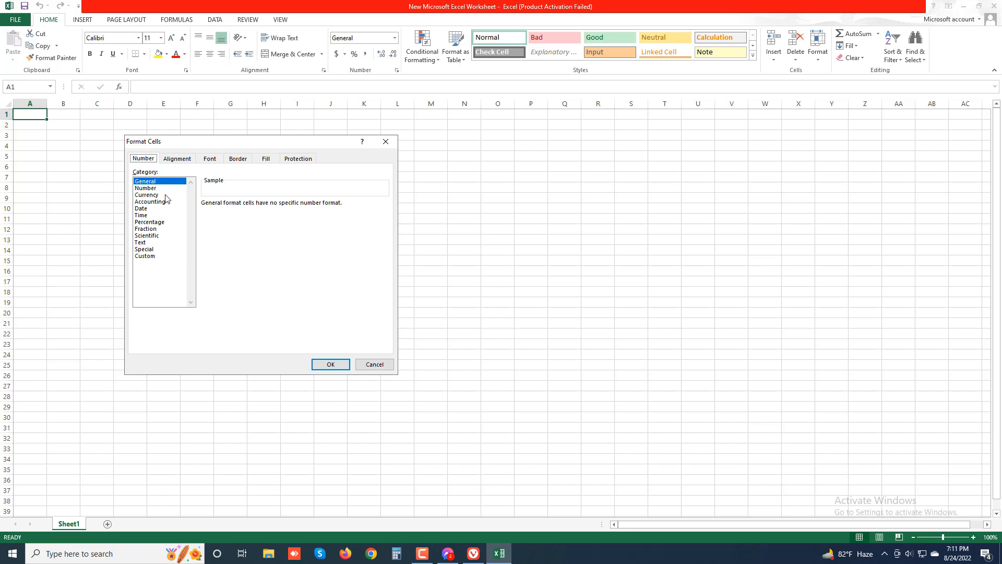
click(374, 363)
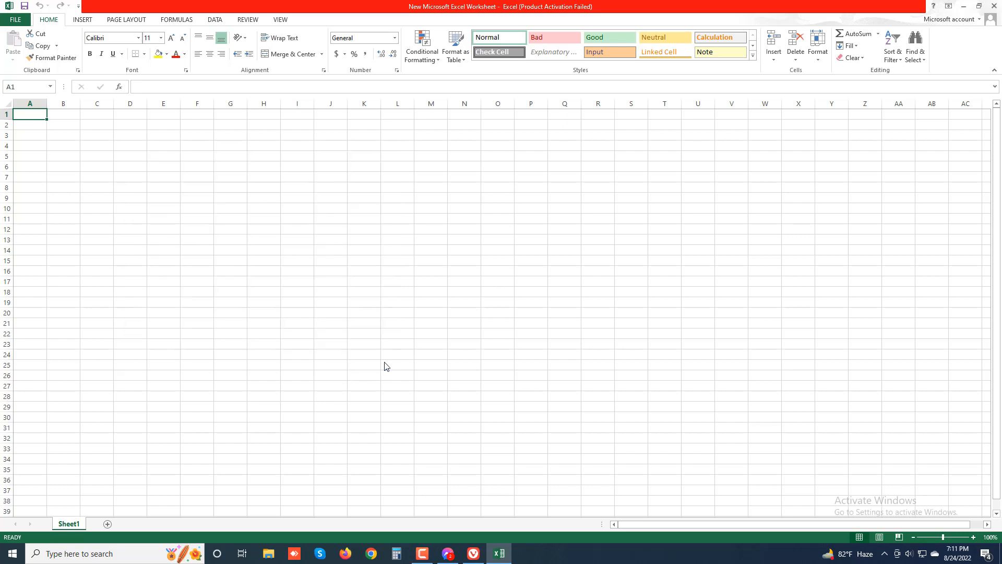